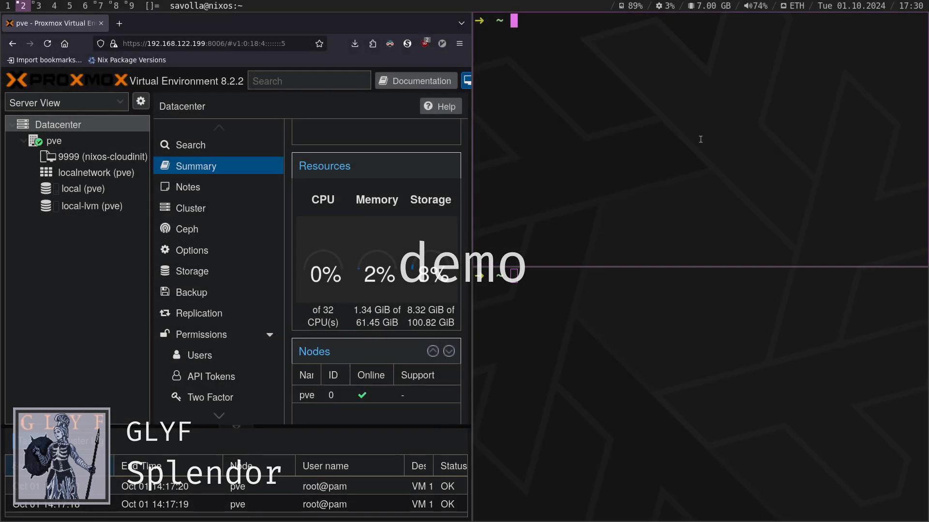
# Enter cicd-pipeline/iac and launch ./create-infra.sh to provision the VMs.
pyautogui.write('cd cicd-pipeline/i')
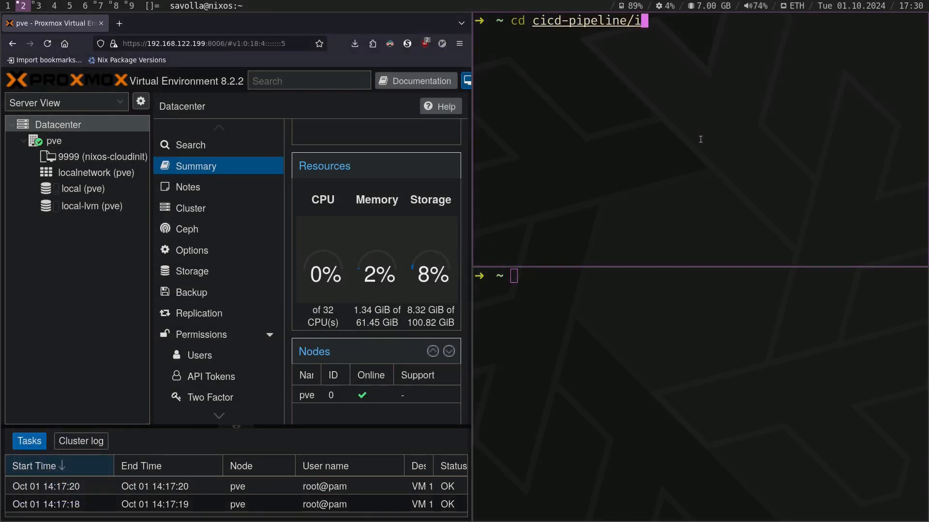
pyautogui.press('Return')
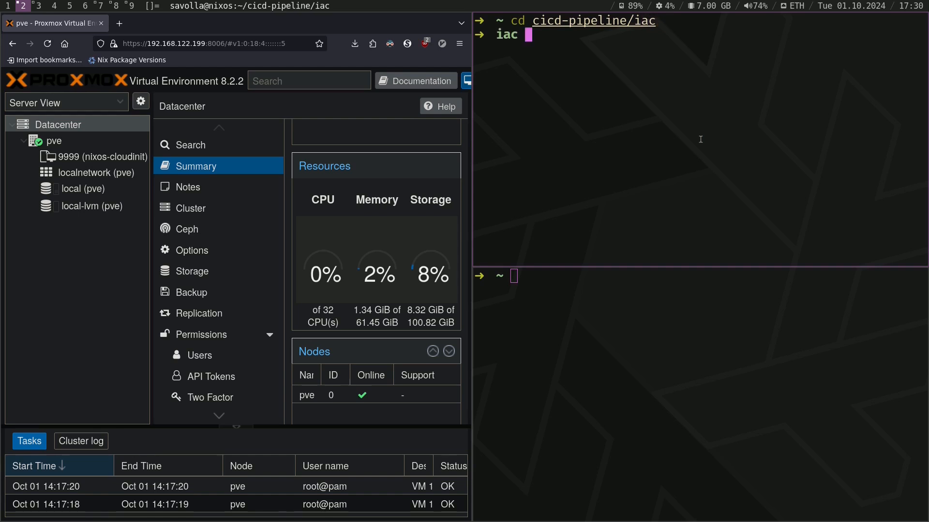
pyautogui.write('./create-infra.sh')
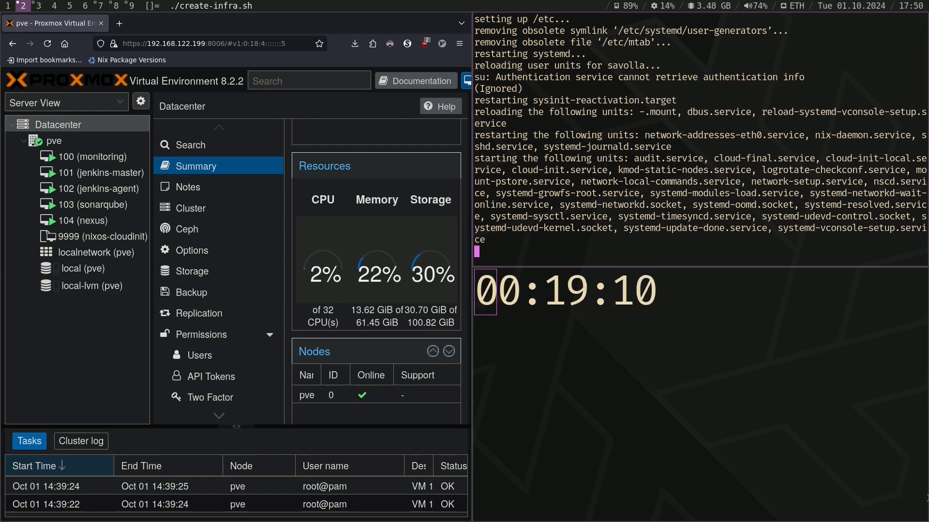
# Check the Grafana, Nexus, SonarQube and both Jenkins browser tabs to confirm each service is up.
pyautogui.click(395, 23)
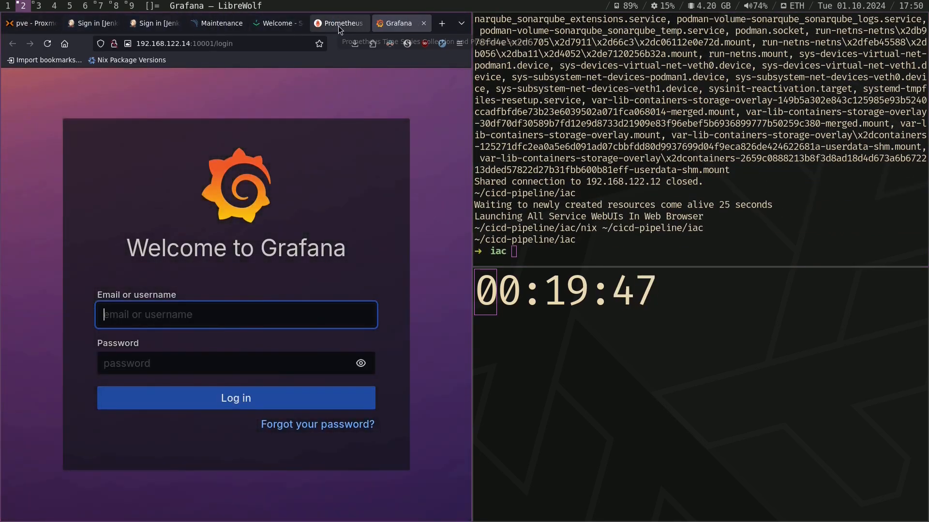
pyautogui.click(277, 24)
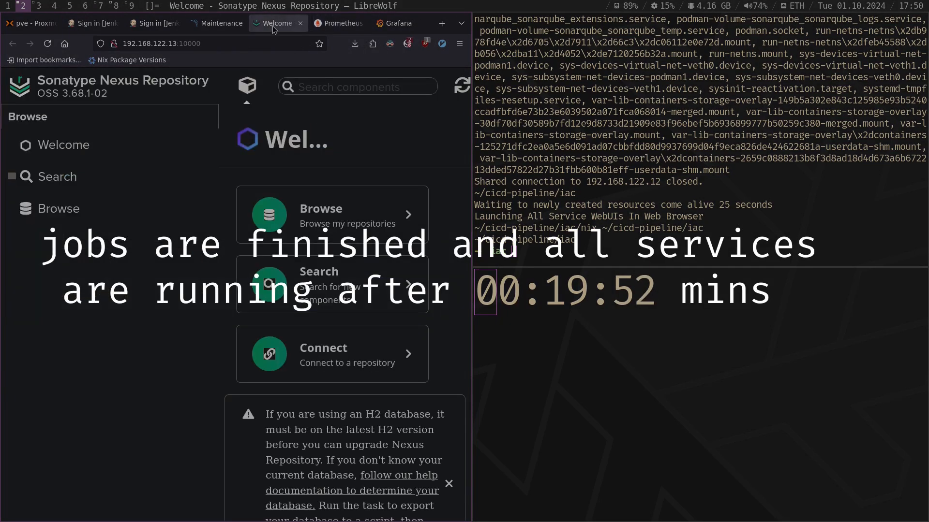
pyautogui.click(215, 23)
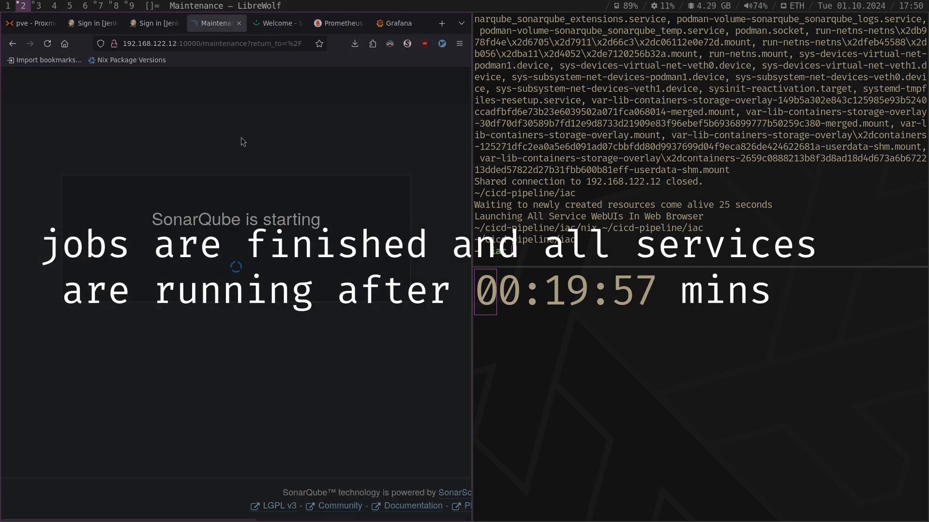
pyautogui.click(151, 23)
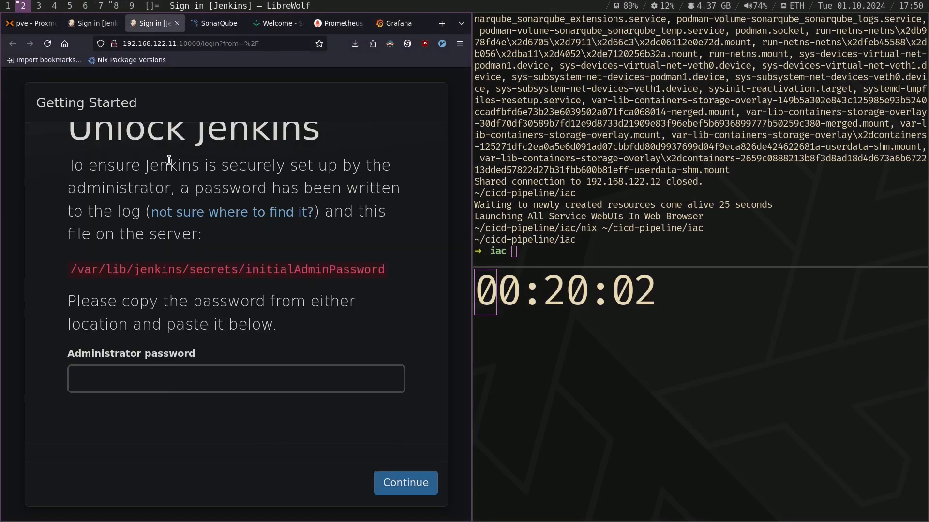
pyautogui.click(92, 23)
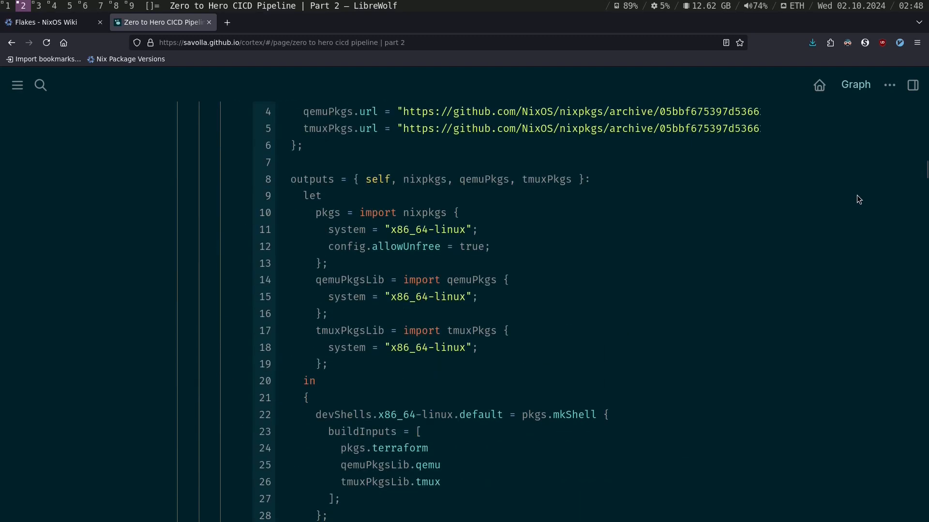
# Scroll through the write-up's flake.nix code block.
pyautogui.scroll(-3)
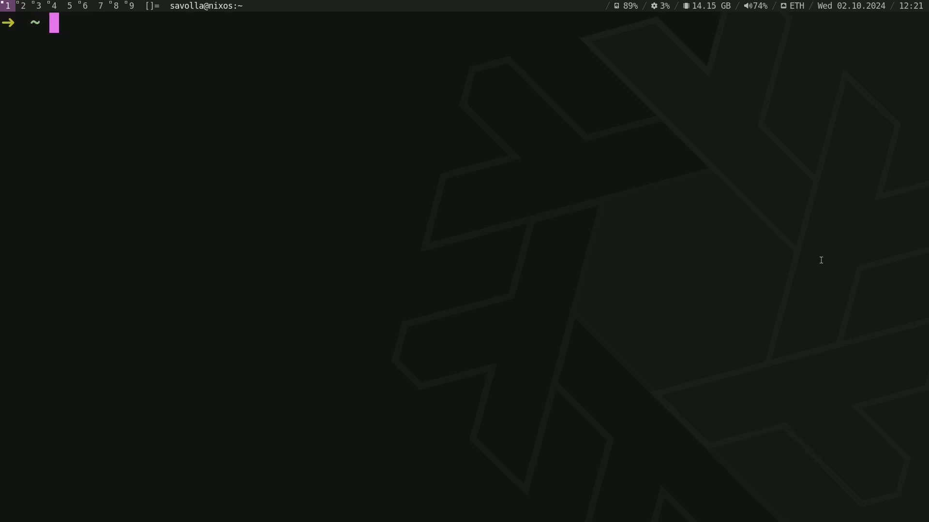
# Create the cicd-project folder and move into it.
pyautogui.write('mkdir cid')
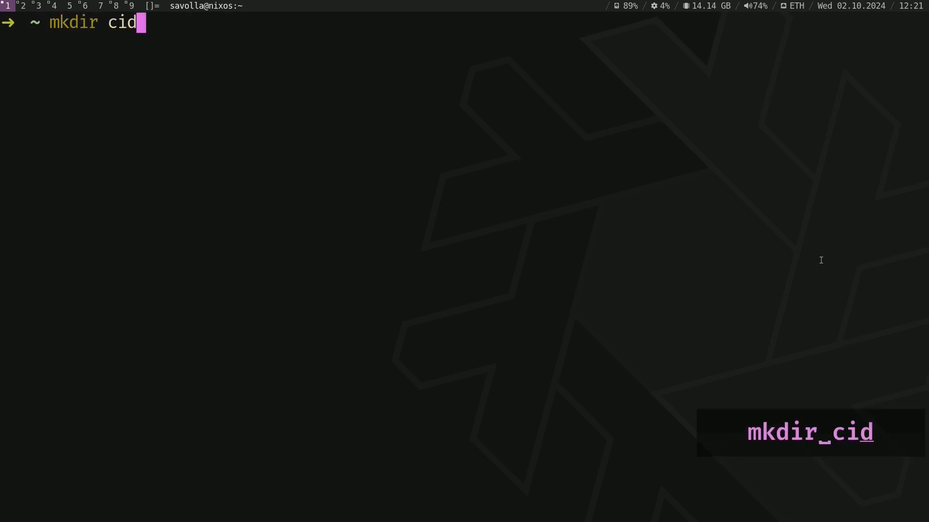
pyautogui.press('Return')
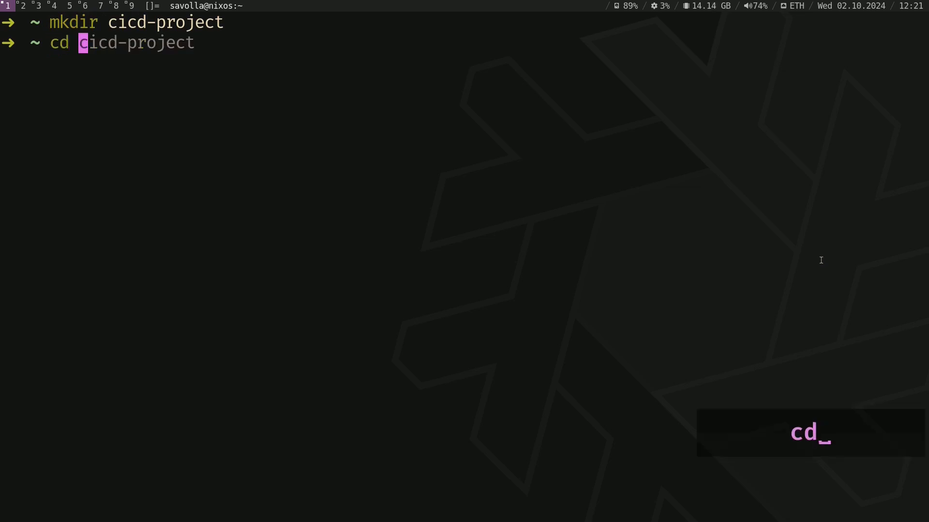
pyautogui.press('Return')
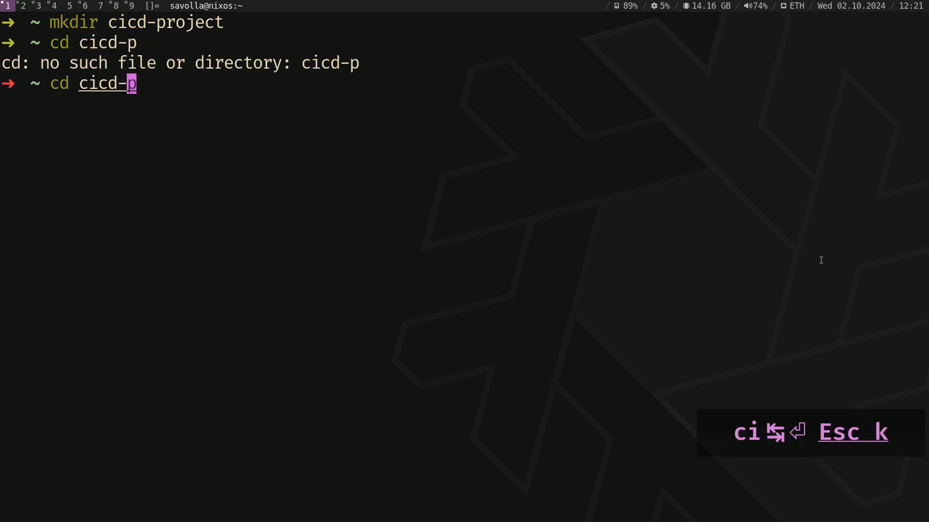
pyautogui.press('Return')
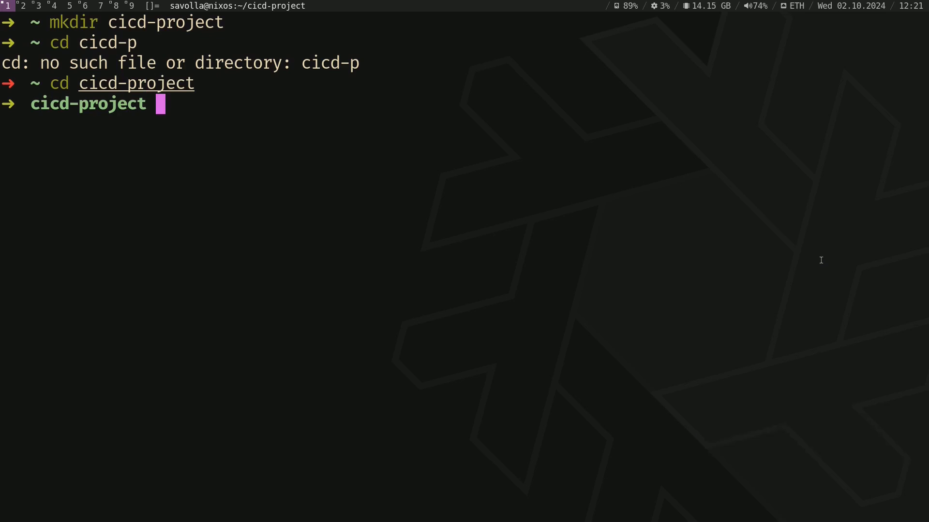
# Create an empty flake.nix and launch Emacs on it.
pyautogui.write('touch flakes.nix')
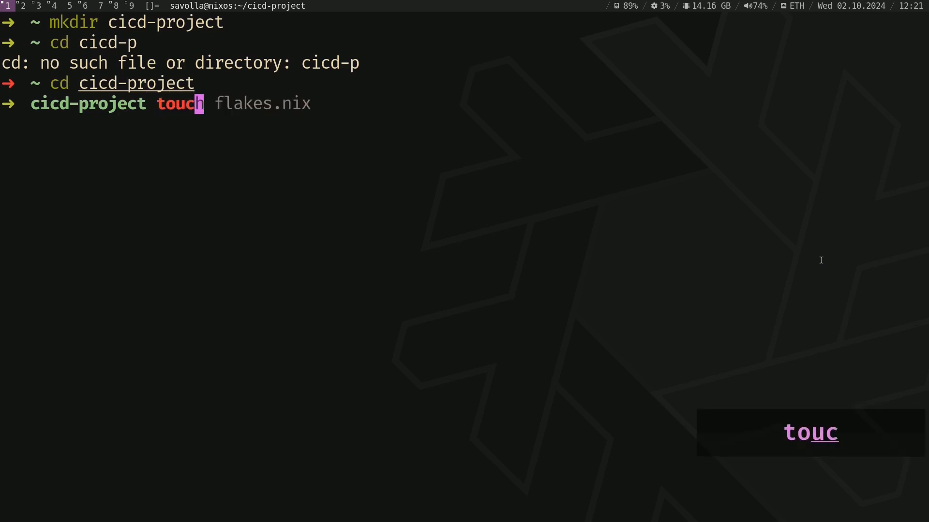
pyautogui.write('flake.')
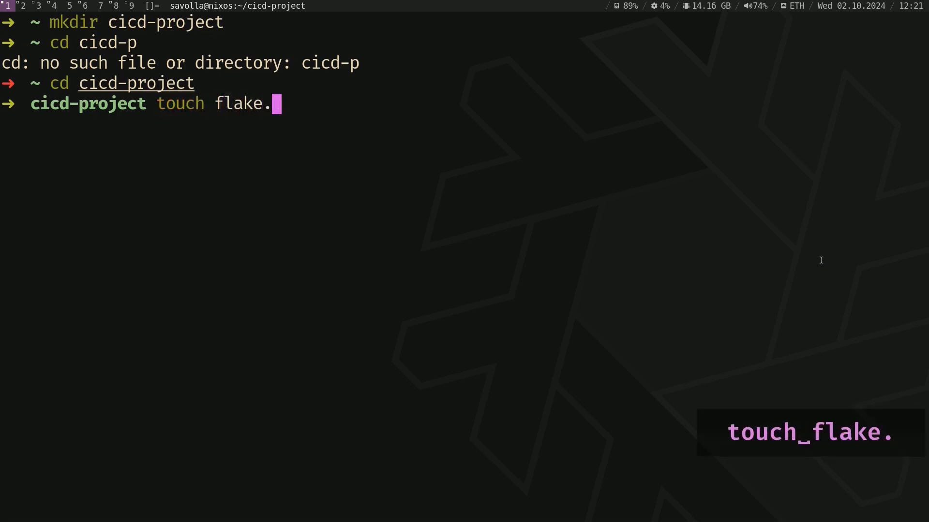
pyautogui.press('Return')
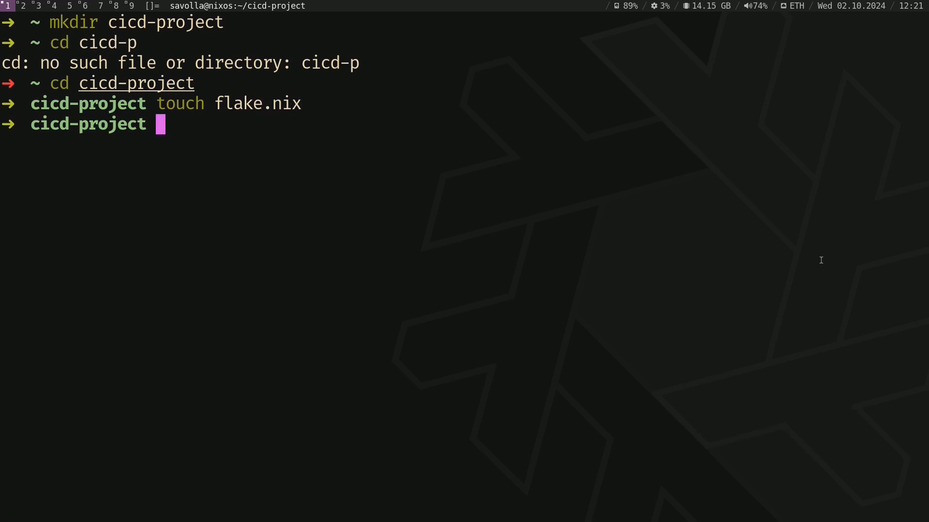
pyautogui.write('emacs flakes.nix')
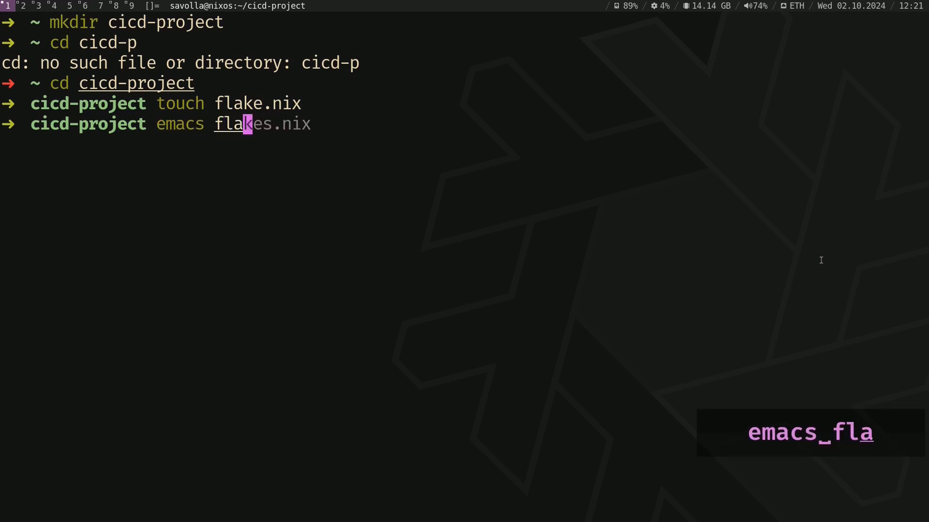
pyautogui.press('Return')
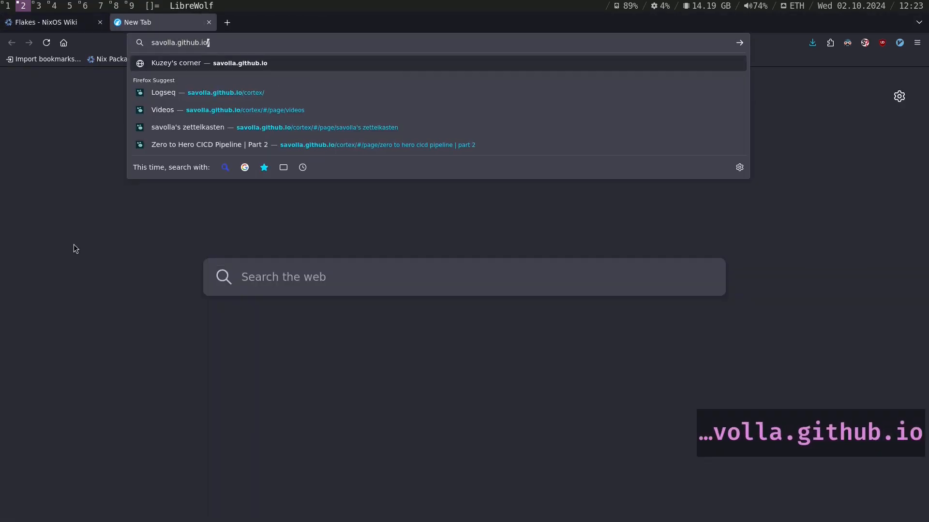
# Open the 'Zero to Hero CICD Pipeline | Part 2' notes from the knowledge base's Videos page.
pyautogui.click(225, 92)
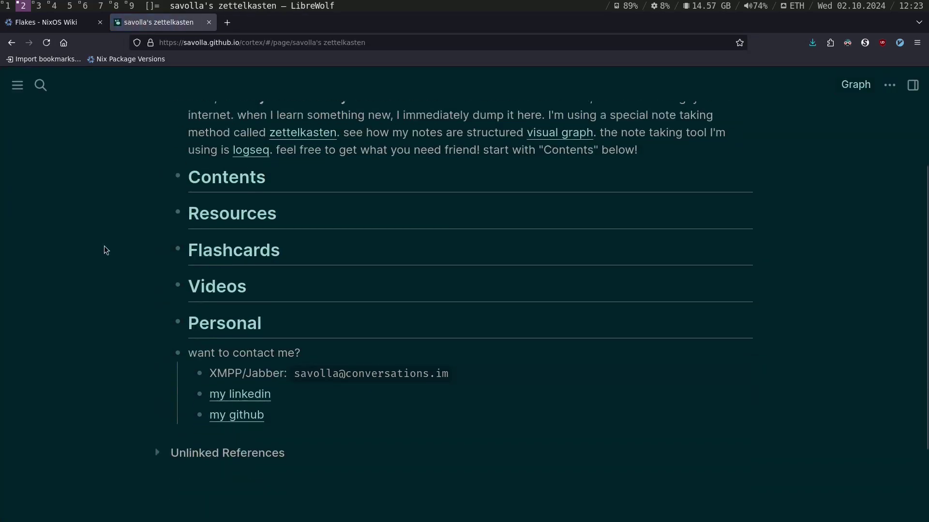
pyautogui.click(217, 287)
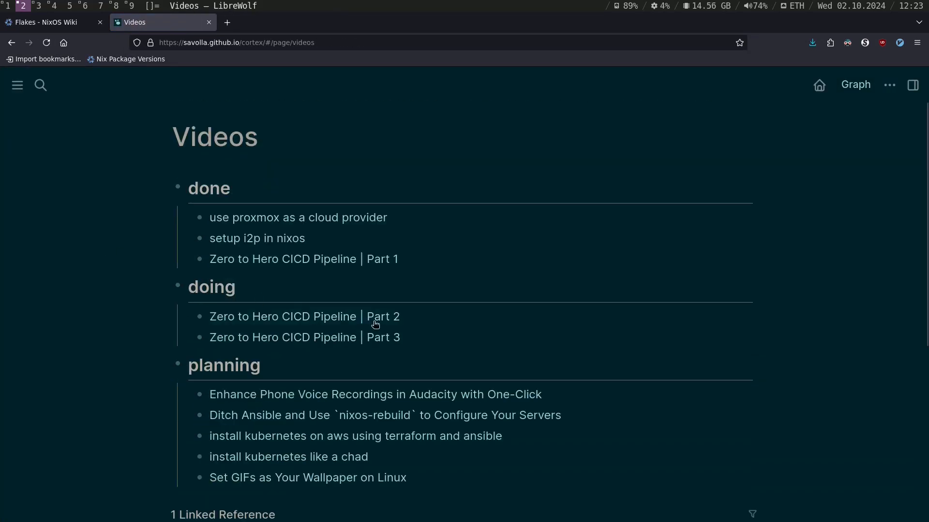
pyautogui.click(304, 316)
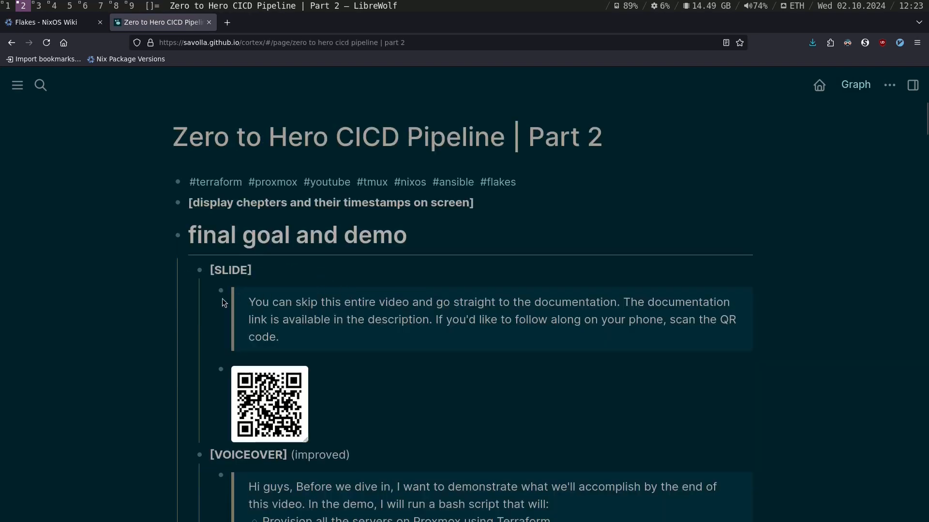
pyautogui.write('d')
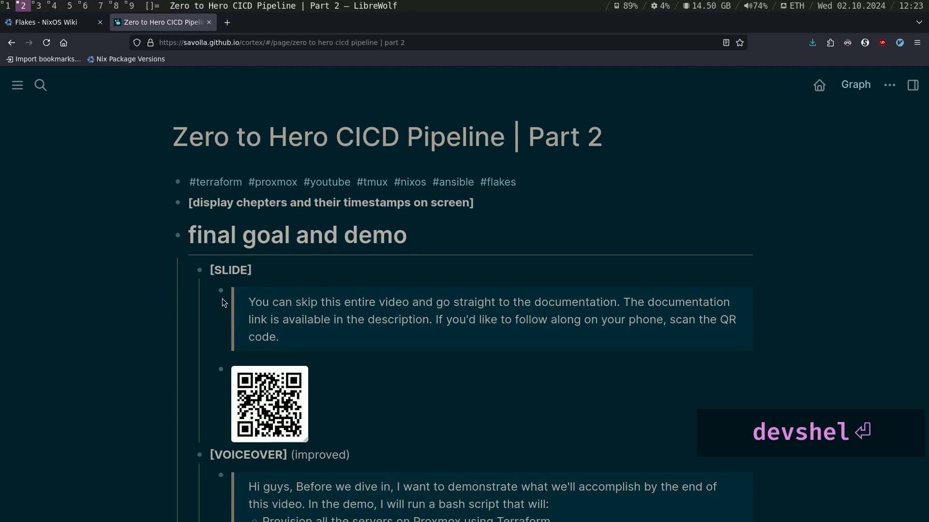
pyautogui.press('ctrl+f')
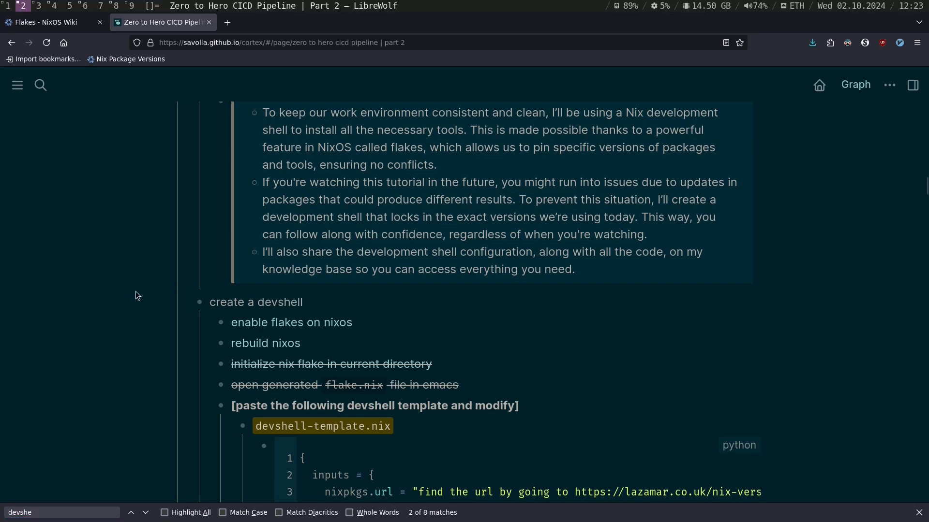
pyautogui.scroll(-3)
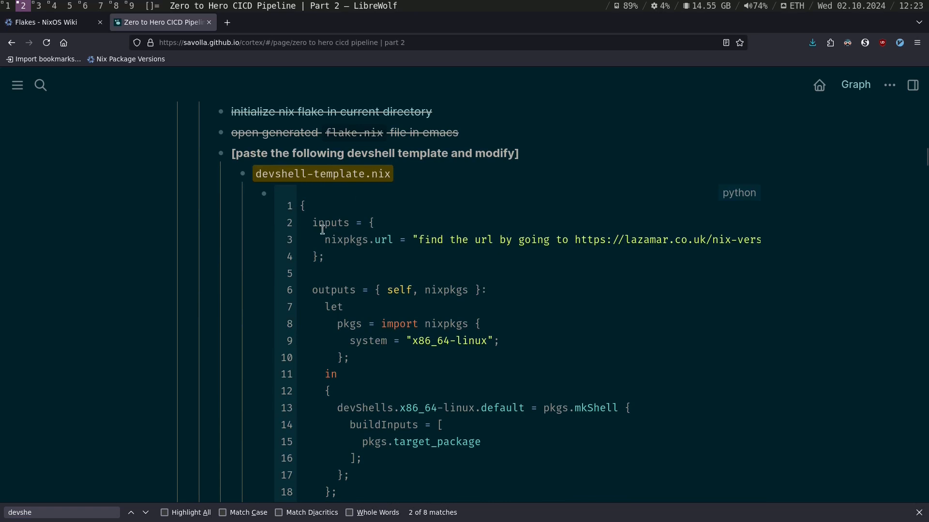
pyautogui.scroll(-3)
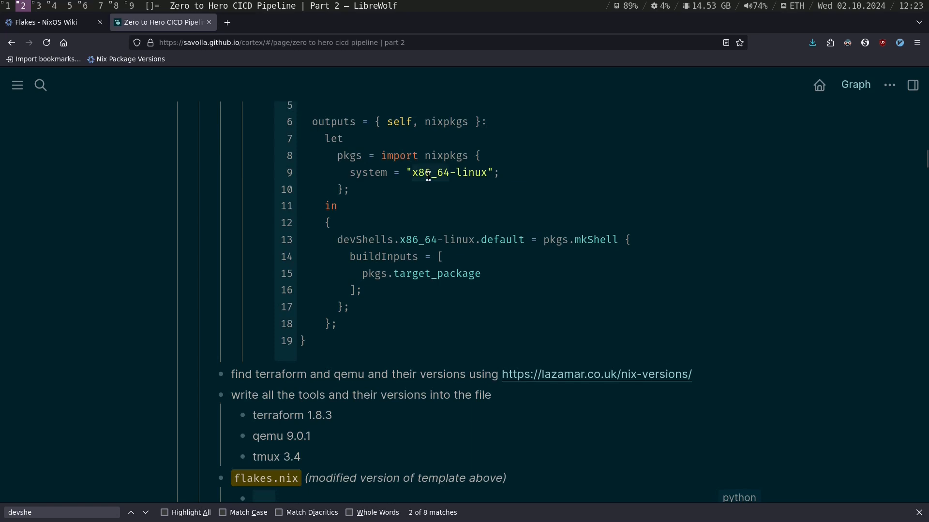
pyautogui.press('ctrl+a')
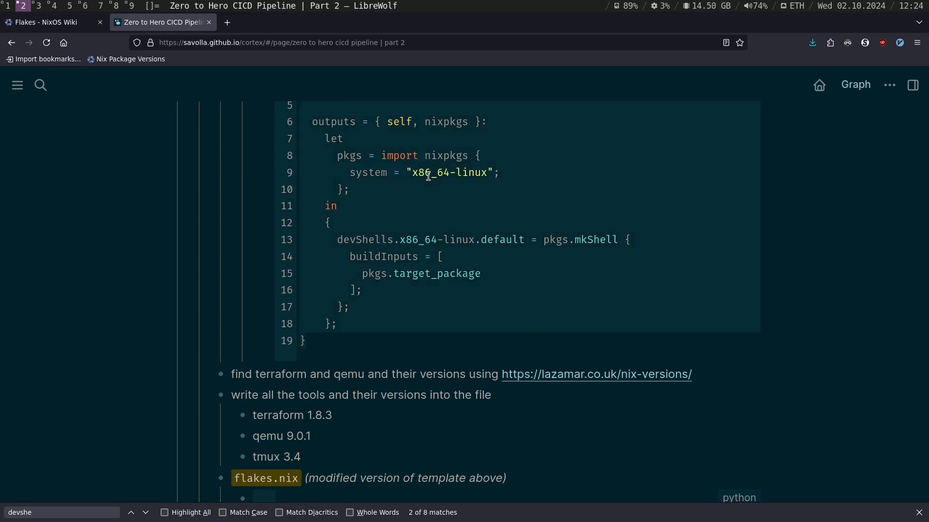
pyautogui.press('alt+Tab')
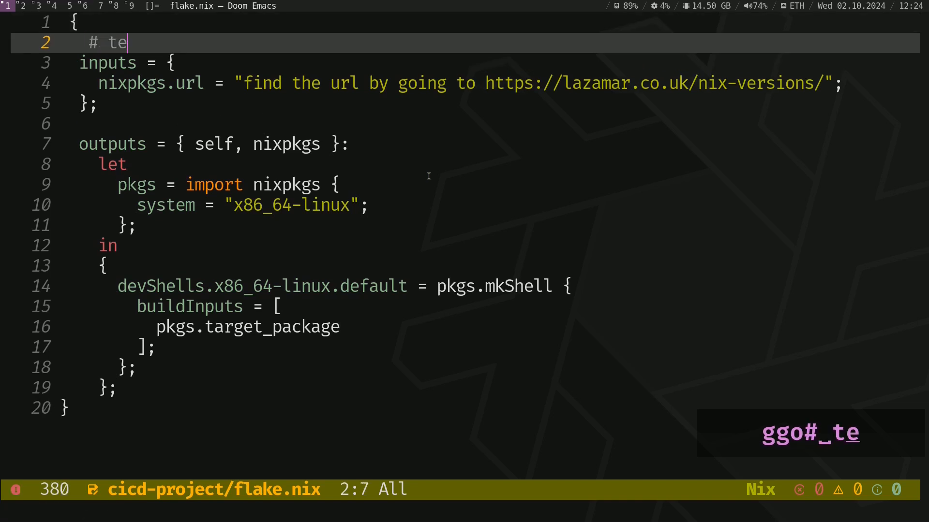
# Type the '# terraform 1.8.3' and '# qemu 9.0.1' comments at the top of flake.nix.
pyautogui.write('rraform')
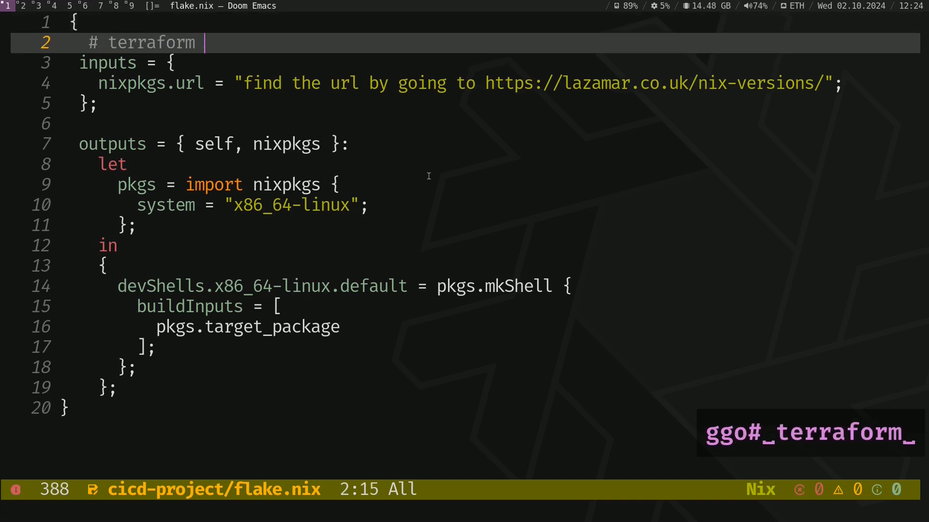
pyautogui.write('1.8.3')
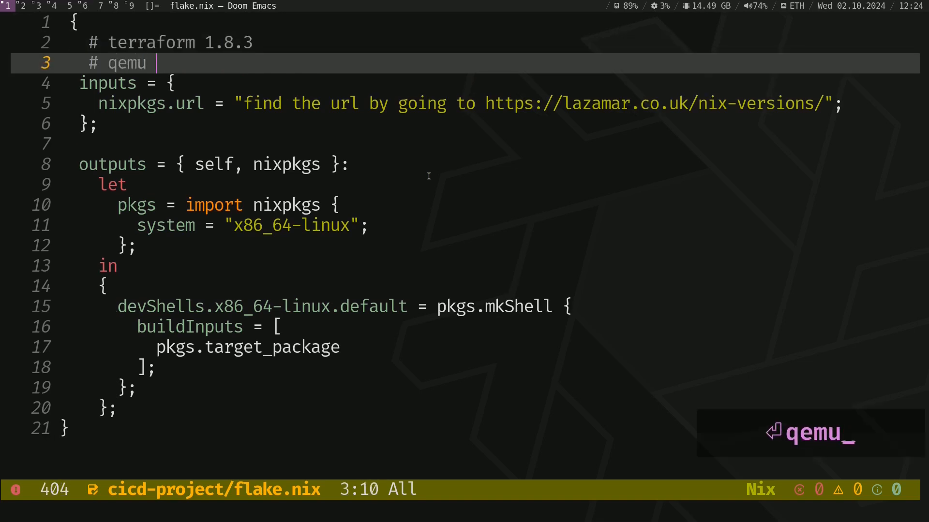
pyautogui.write('9.0.')
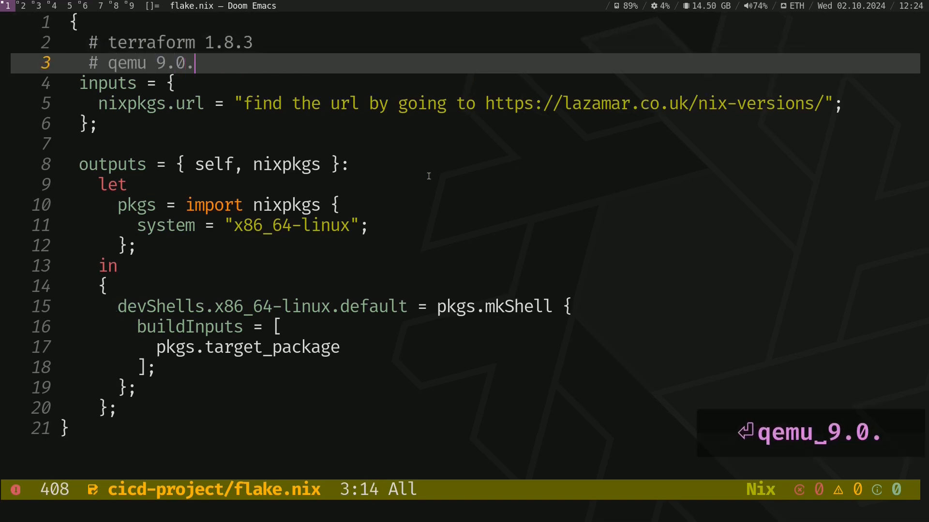
pyautogui.write('1')
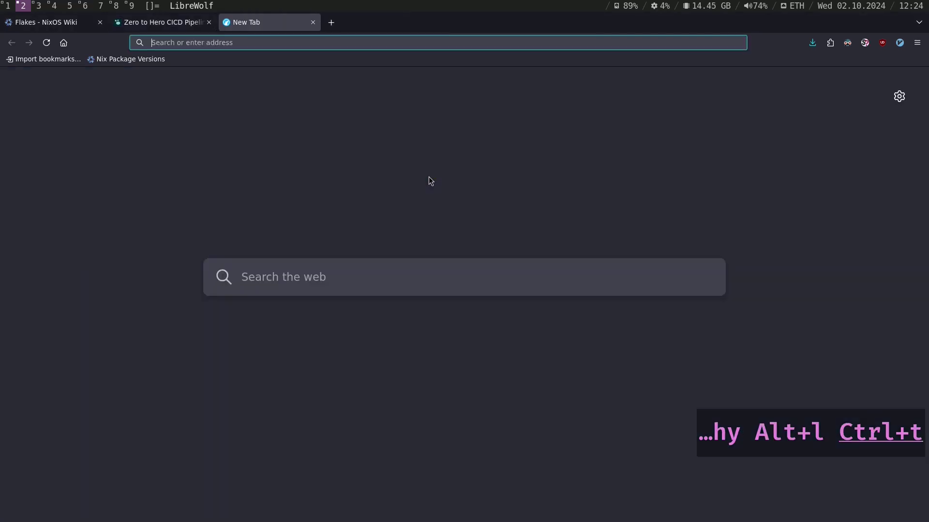
# Open Nix Package Versions and search for terraform.
pyautogui.press('ctrl+v')
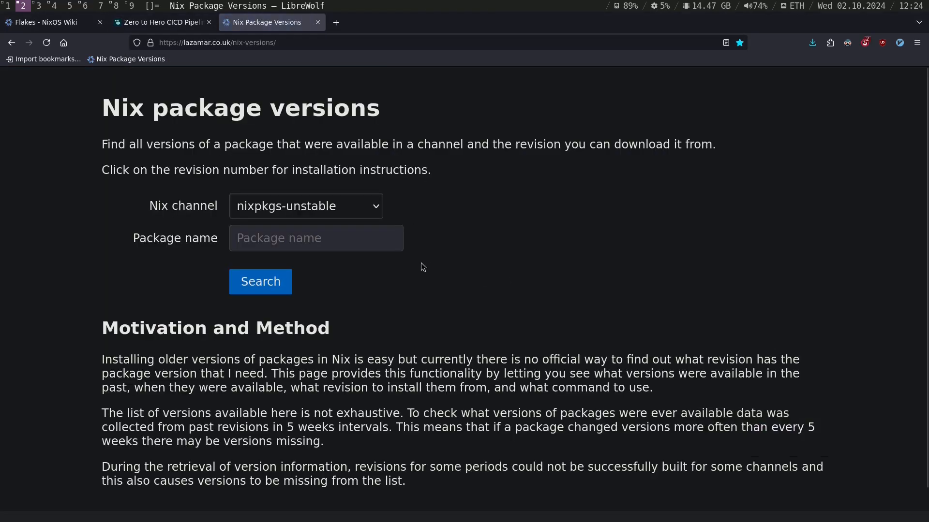
pyautogui.write('ter')
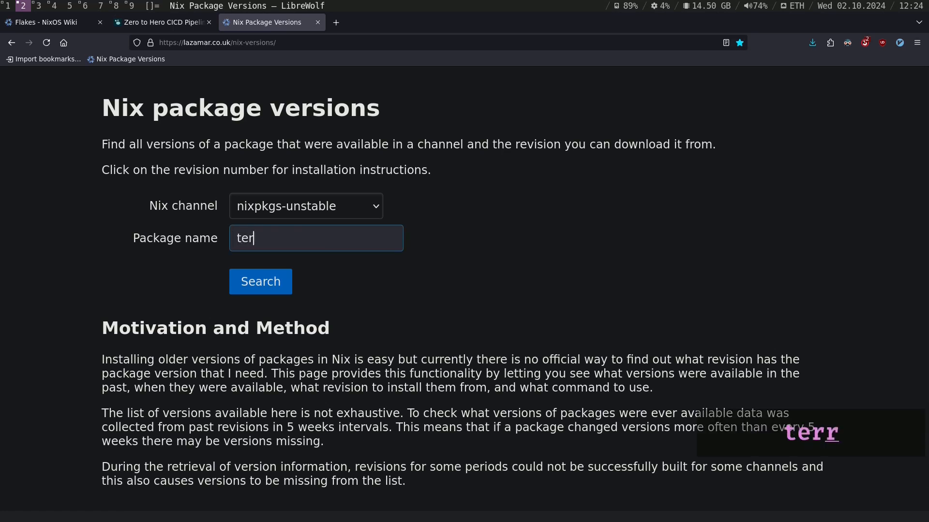
pyautogui.click(260, 281)
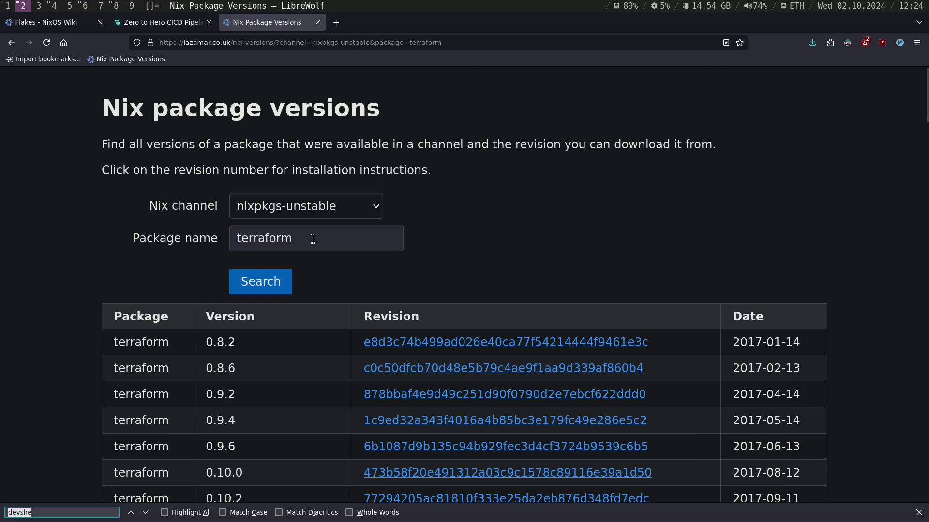
# Open the terraform 1.8.3 revision's install instructions and copy its tarball URL.
pyautogui.scroll(-3)
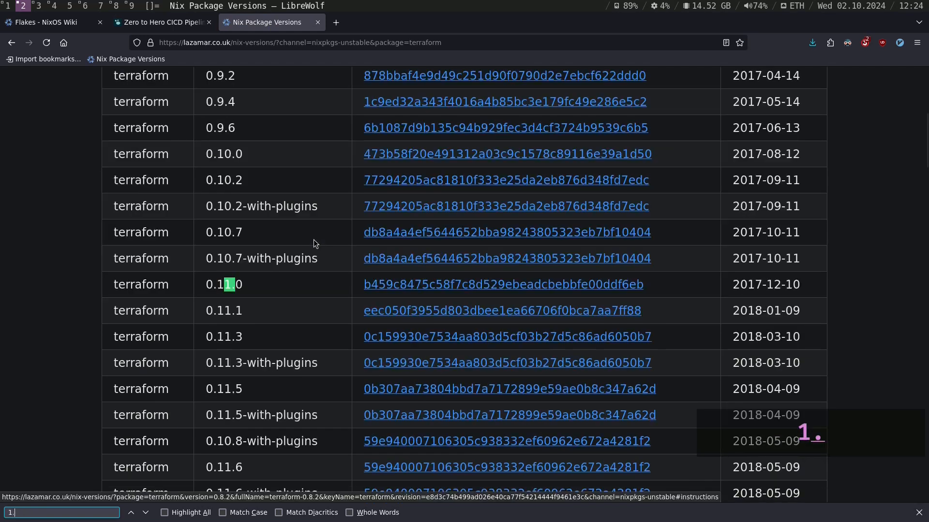
pyautogui.write('1.8.3')
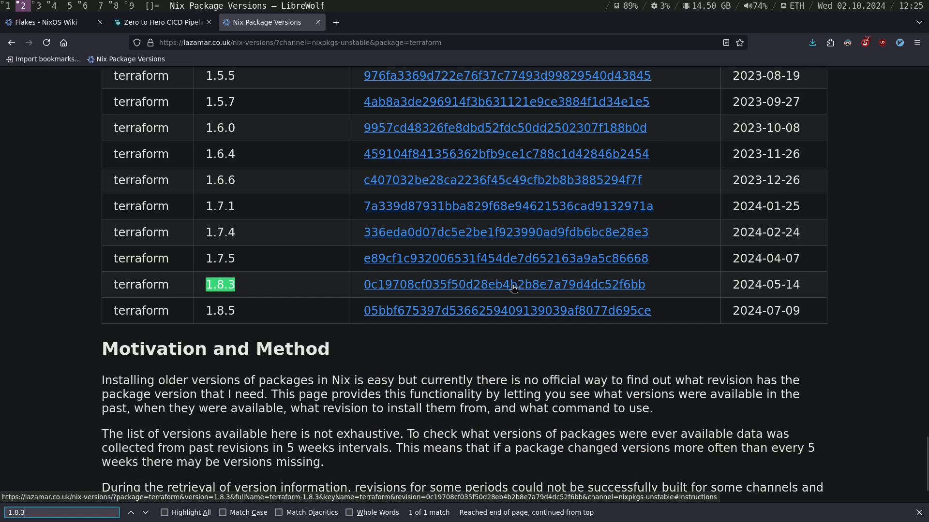
pyautogui.click(504, 285)
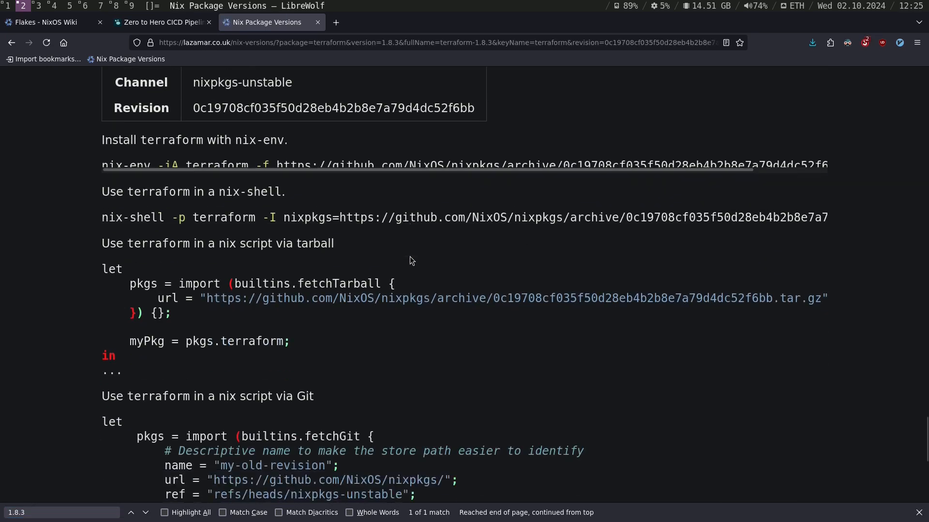
pyautogui.scroll(-3)
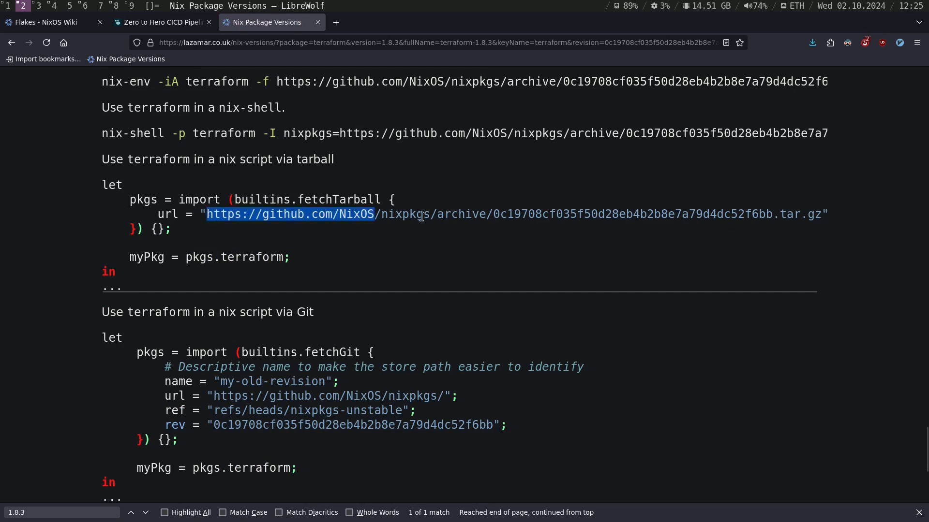
pyautogui.rightClick(421, 214)
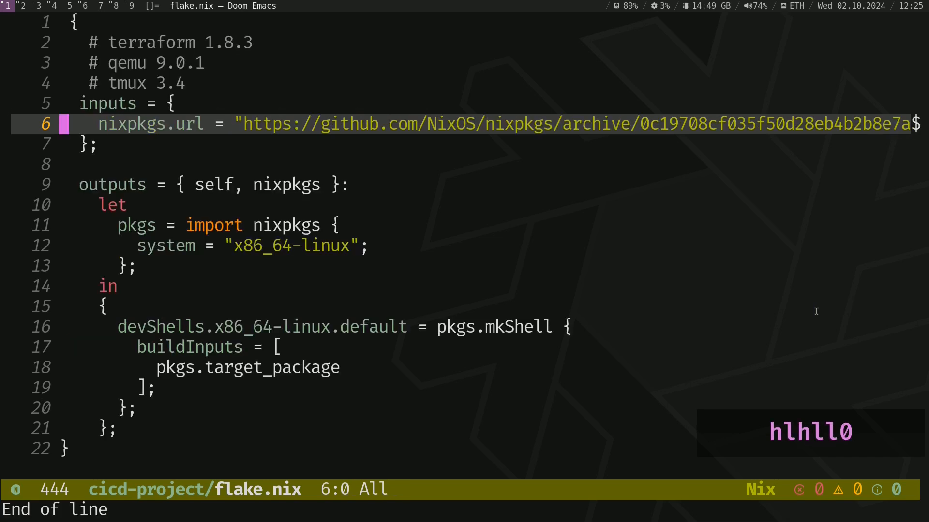
# Move the cursor from the nixpkgs url line down to the devShells line.
pyautogui.press('0')
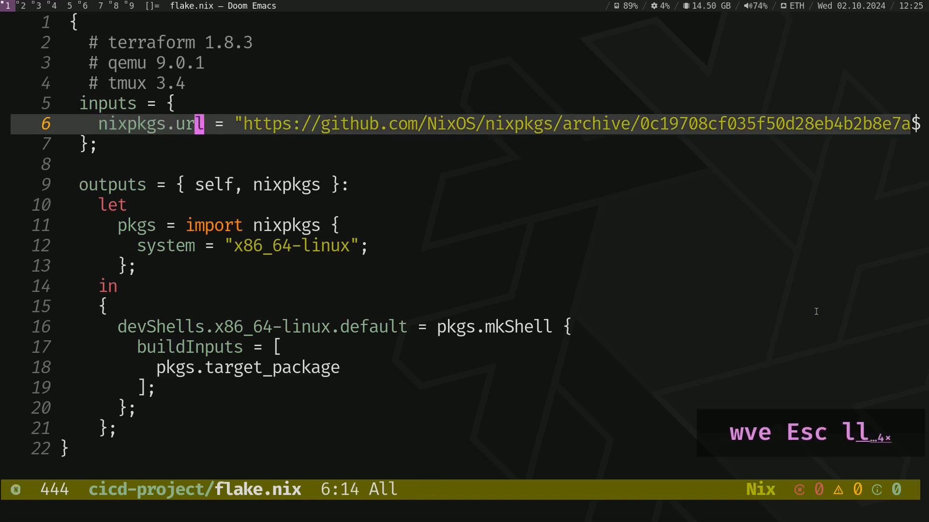
pyautogui.press('h')
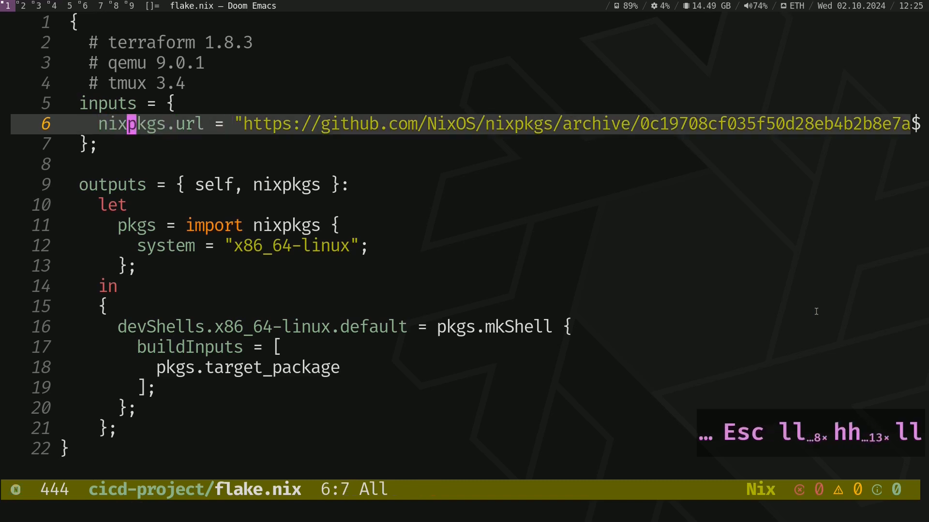
pyautogui.press('j')
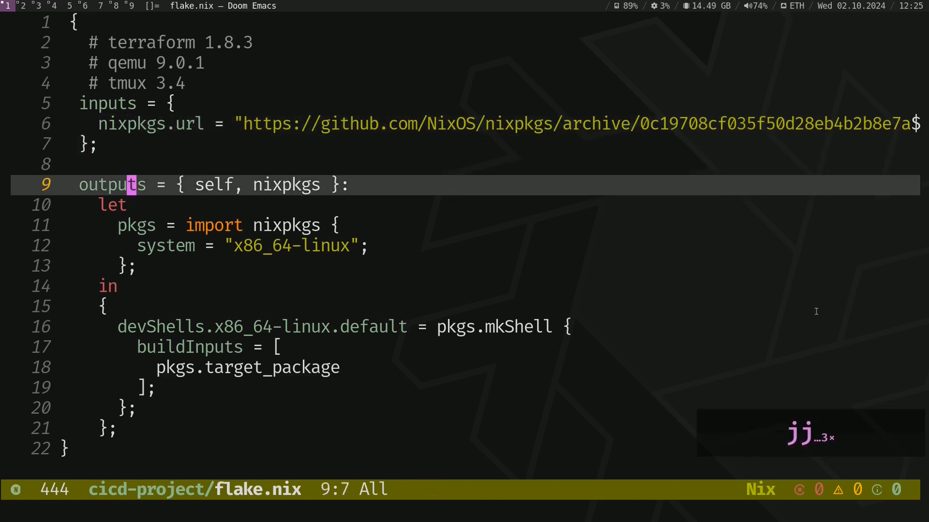
pyautogui.press('h')
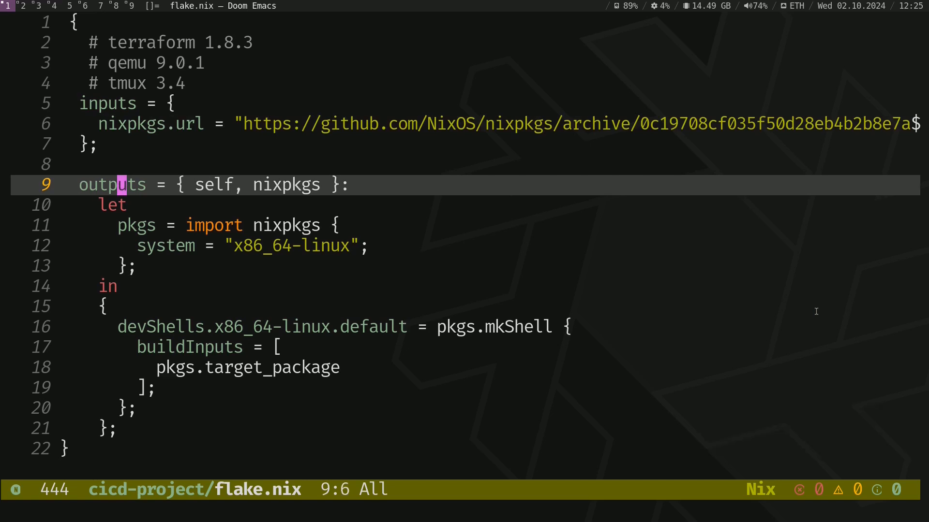
pyautogui.press('l')
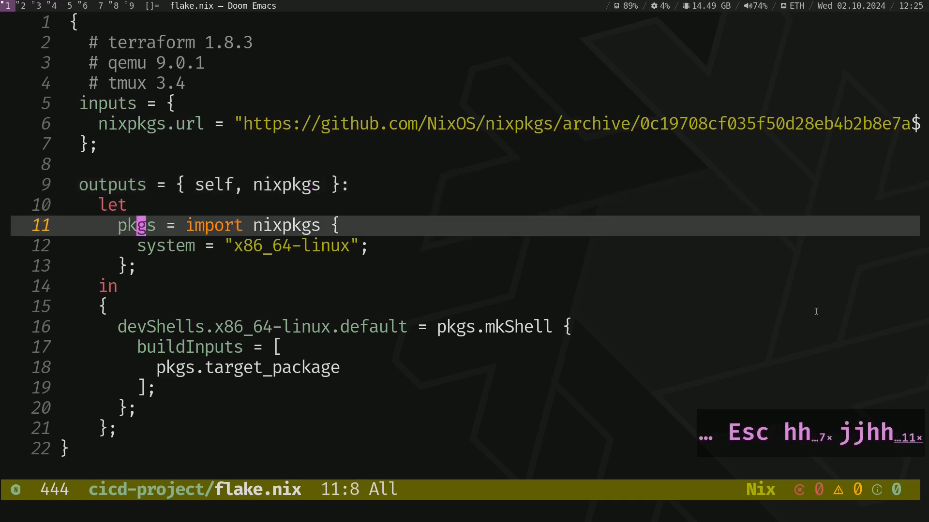
pyautogui.press('l')
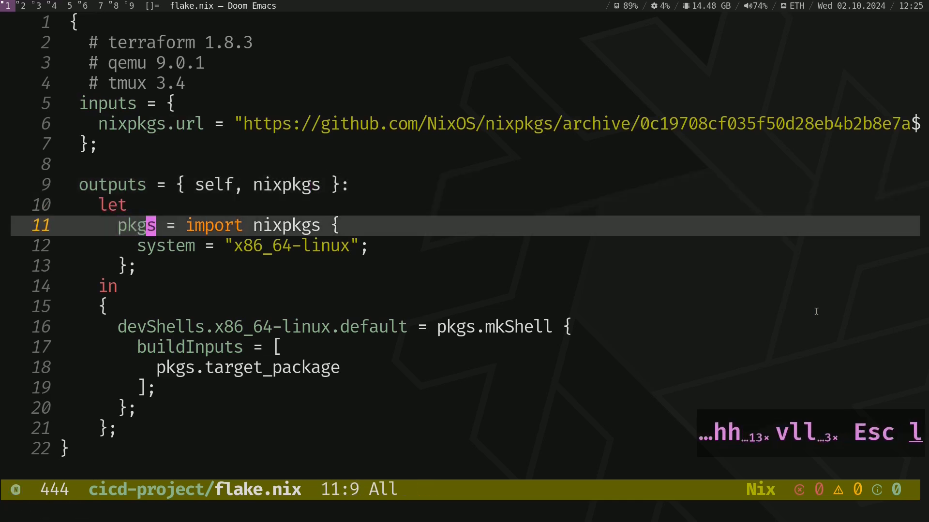
pyautogui.press('l')
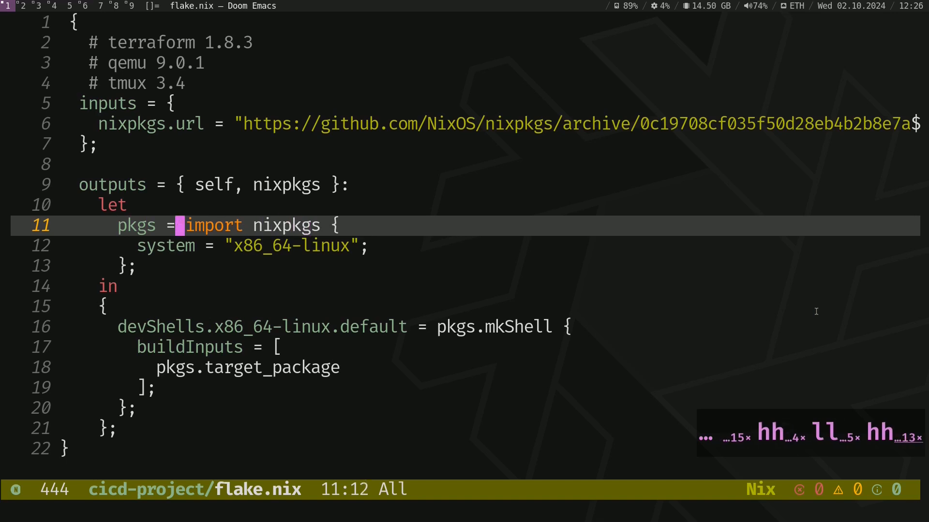
pyautogui.press('j')
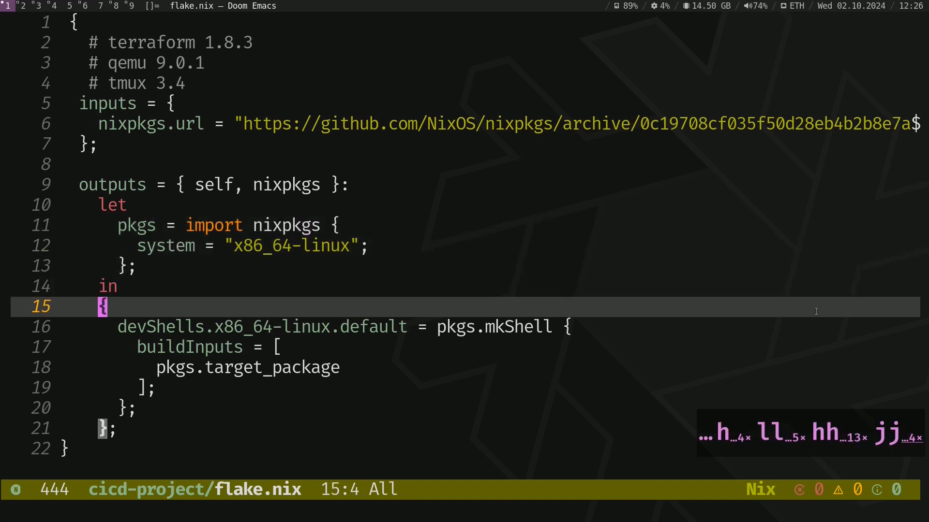
pyautogui.press('j')
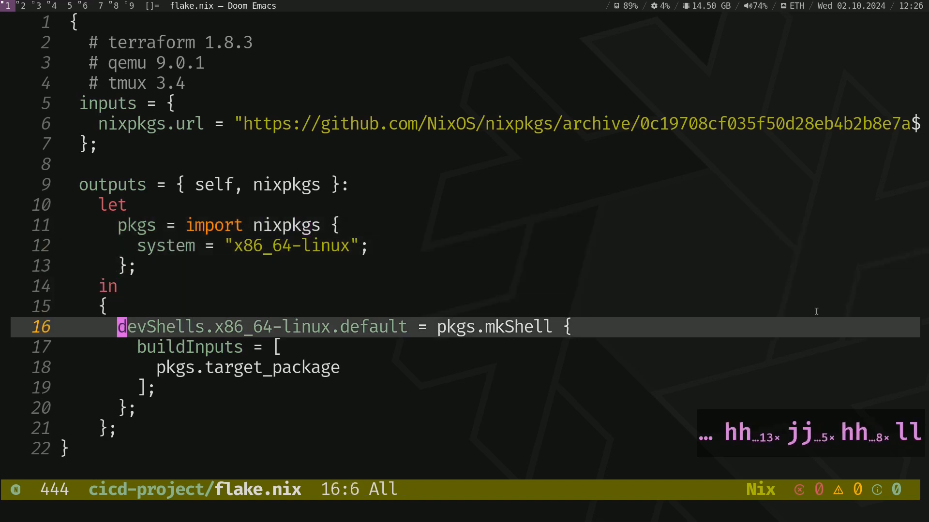
# Replace the placeholder package in buildInputs with terraform.
pyautogui.press('V')
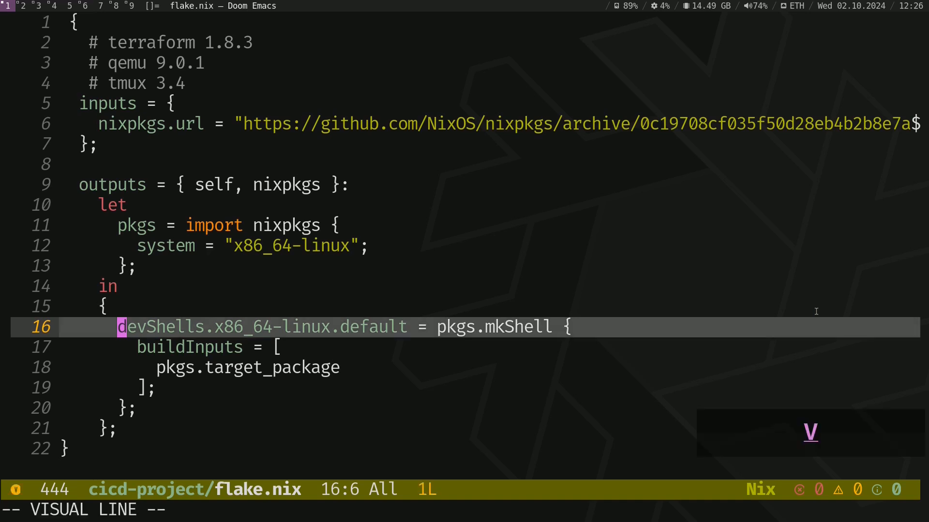
pyautogui.press('Escape')
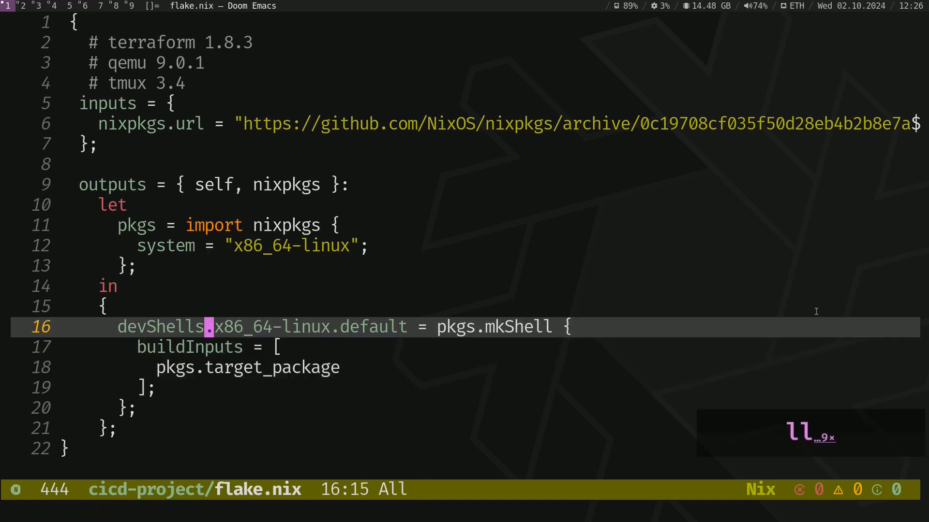
pyautogui.press('j')
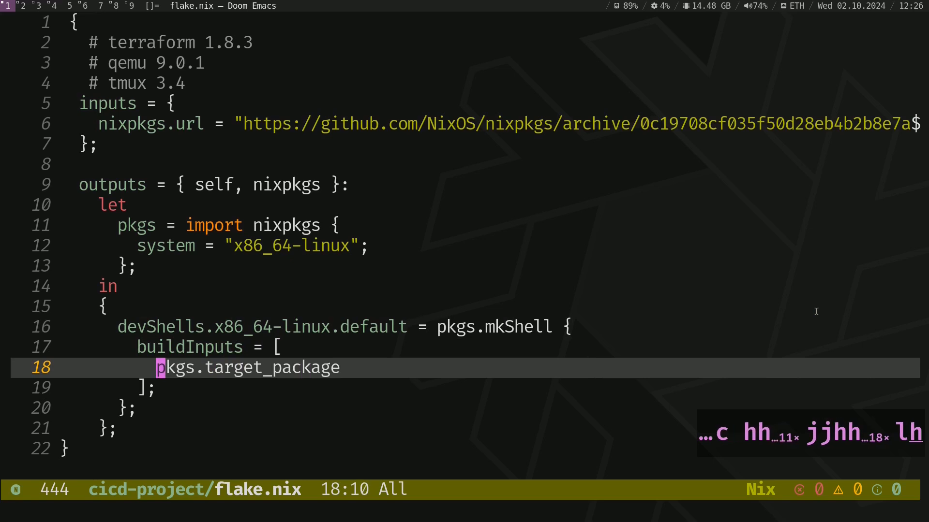
pyautogui.press('*')
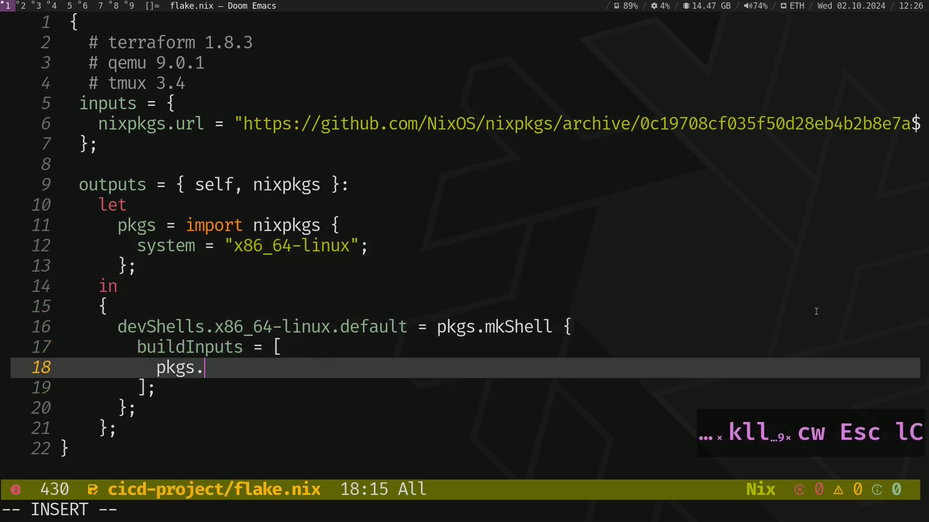
pyautogui.write('terraform')
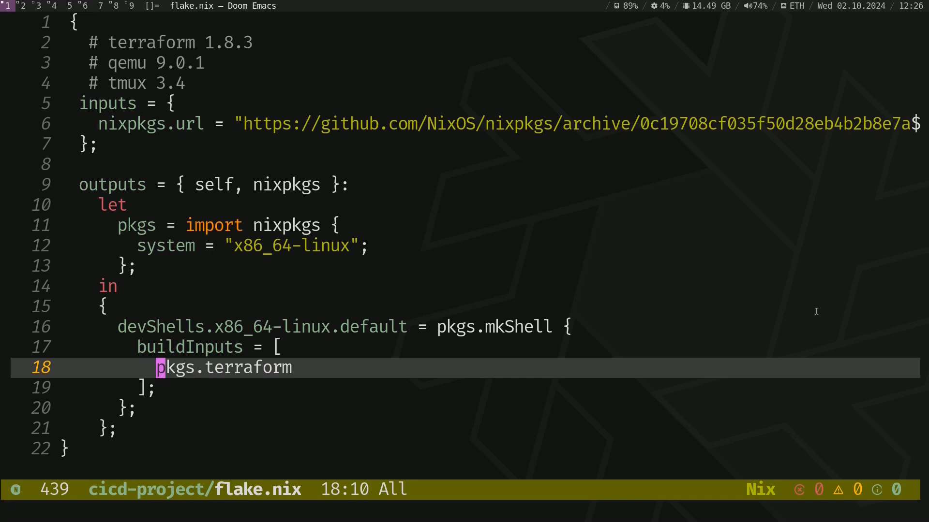
pyautogui.press('k')
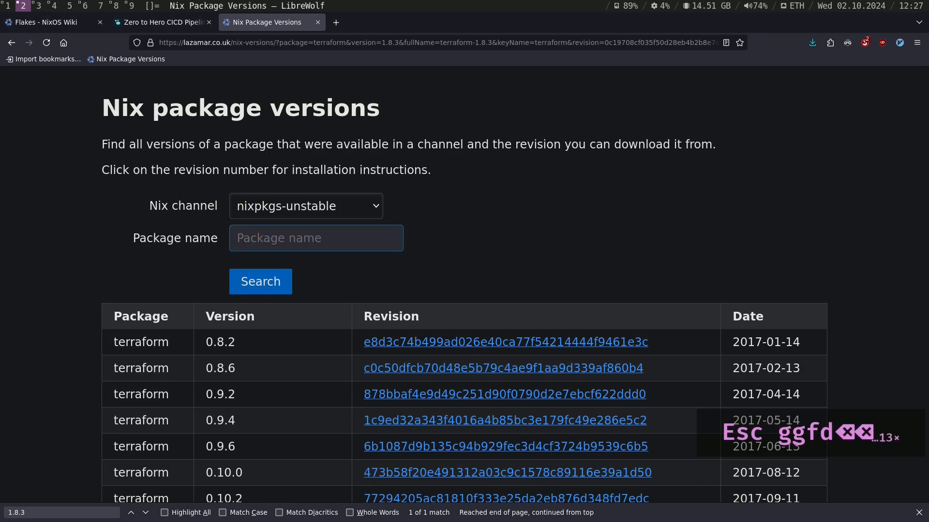
# Search qemu, find version 9.0.1 and scroll to its revision's install details.
pyautogui.write('qemu')
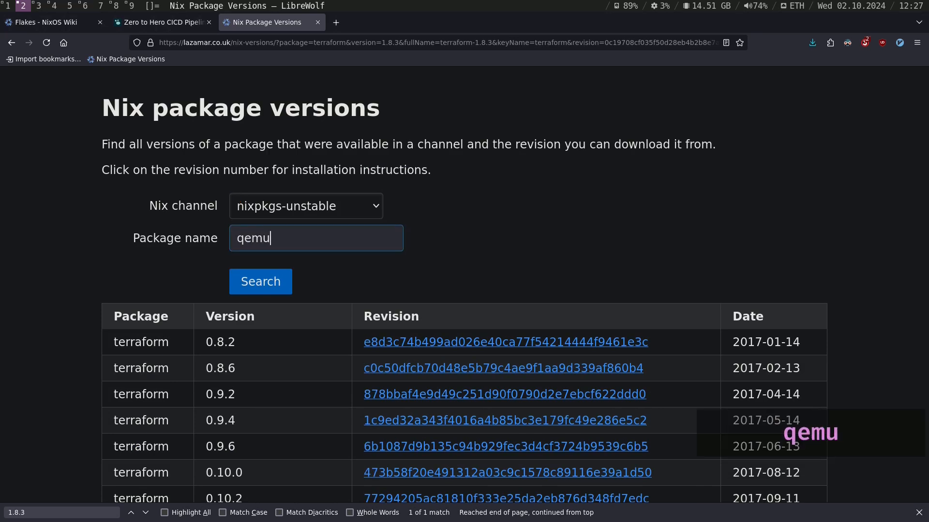
pyautogui.click(259, 282)
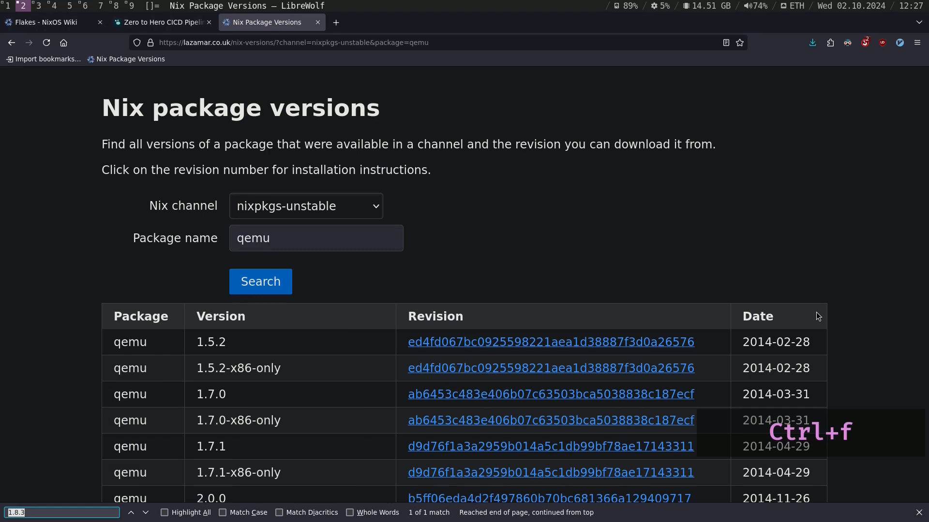
pyautogui.write('9.0.')
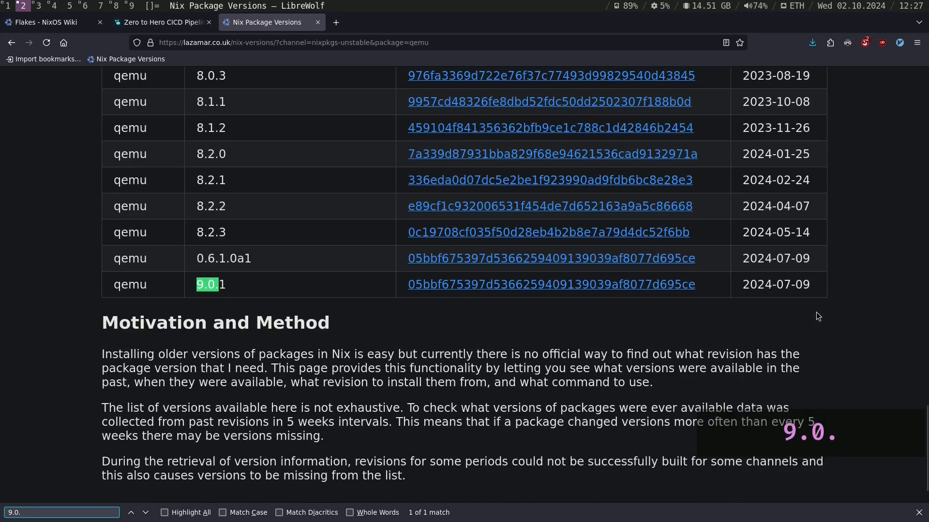
pyautogui.write('1')
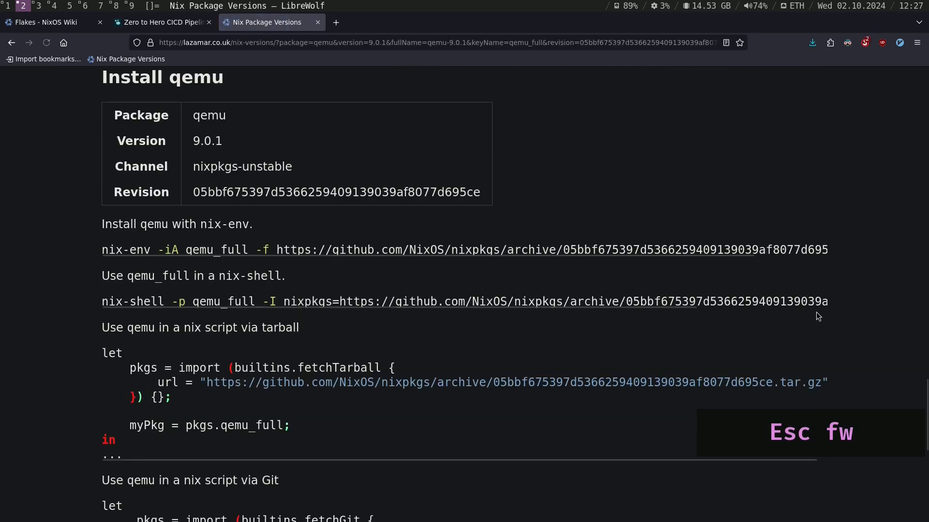
pyautogui.scroll(-3)
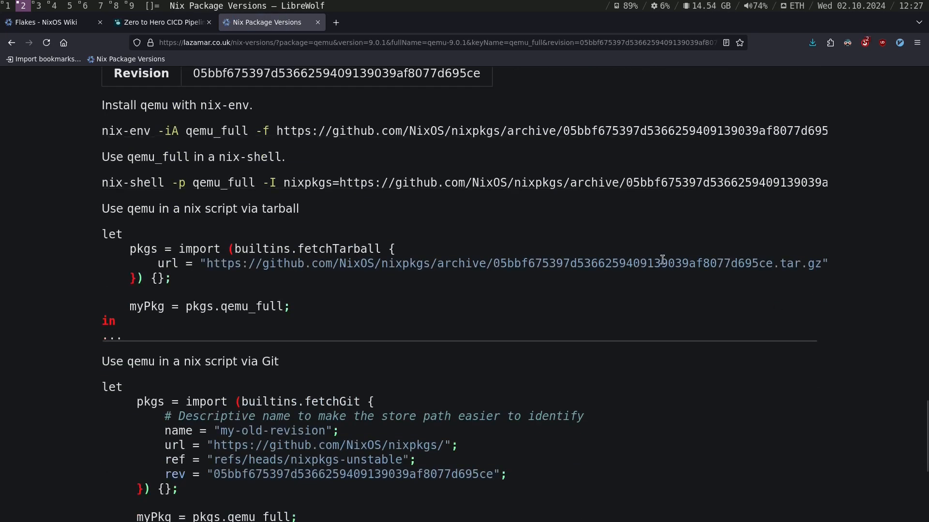
pyautogui.moveTo(206, 263)
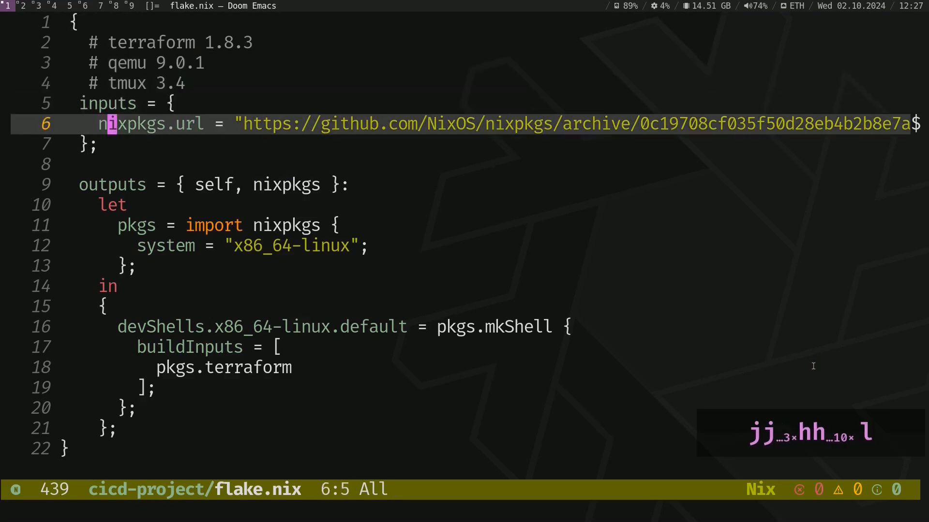
# Add qemuPkgs.url pointing to the nixpkgs archive at revision 05bbf675…, below the nixpkgs url.
pyautogui.press('h')
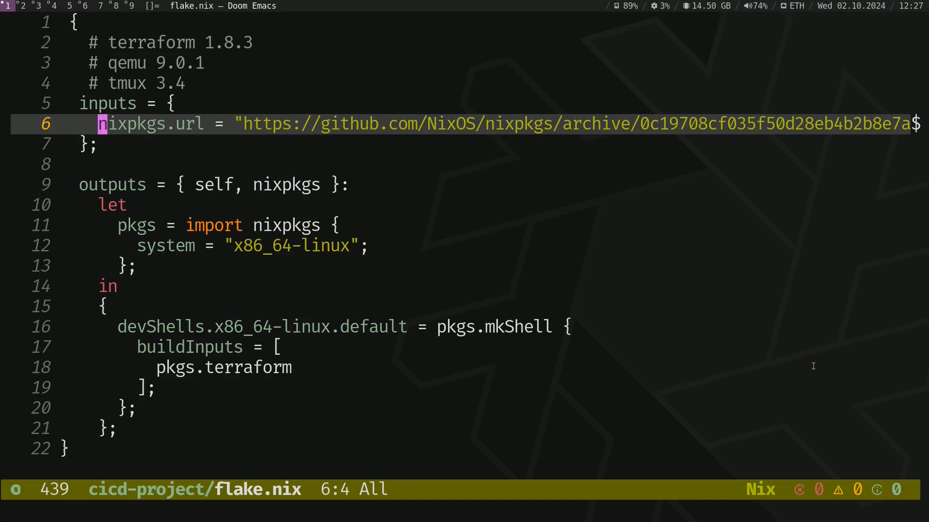
pyautogui.write('qemu')
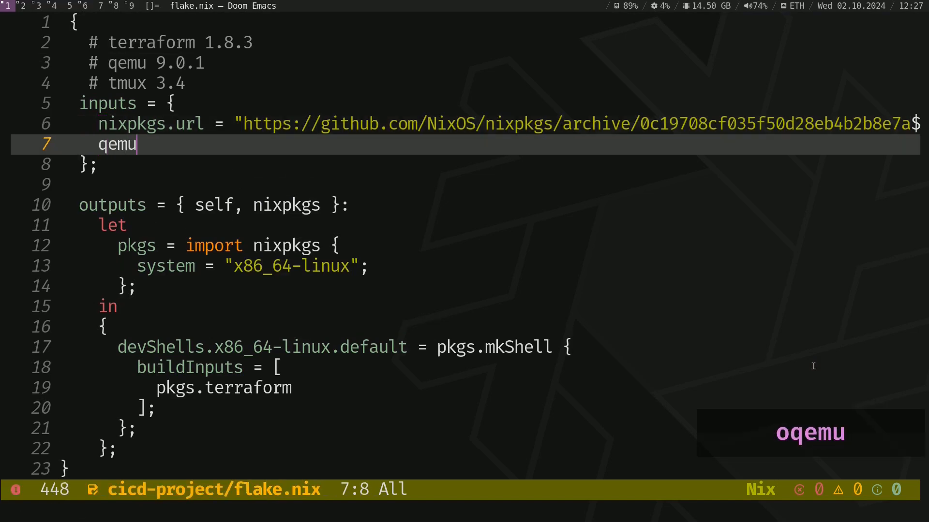
pyautogui.write('Pkgs')
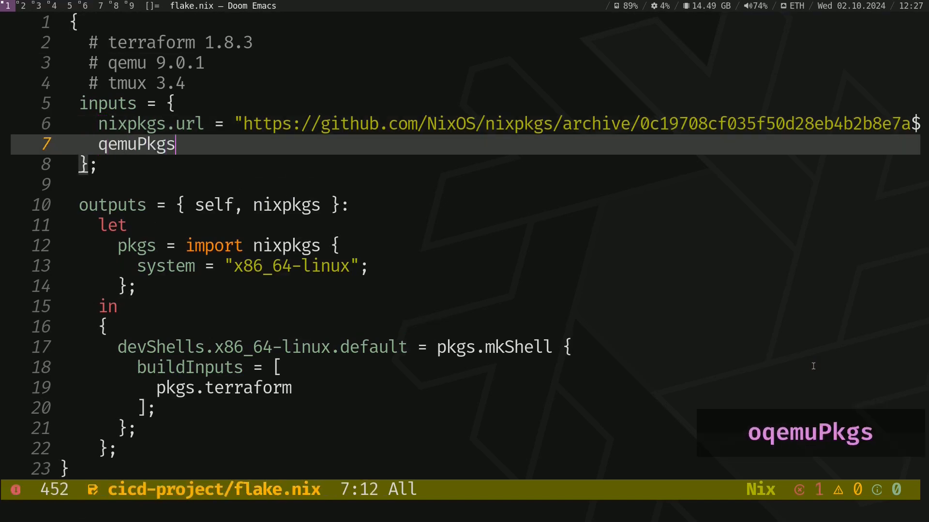
pyautogui.write('.url = "')
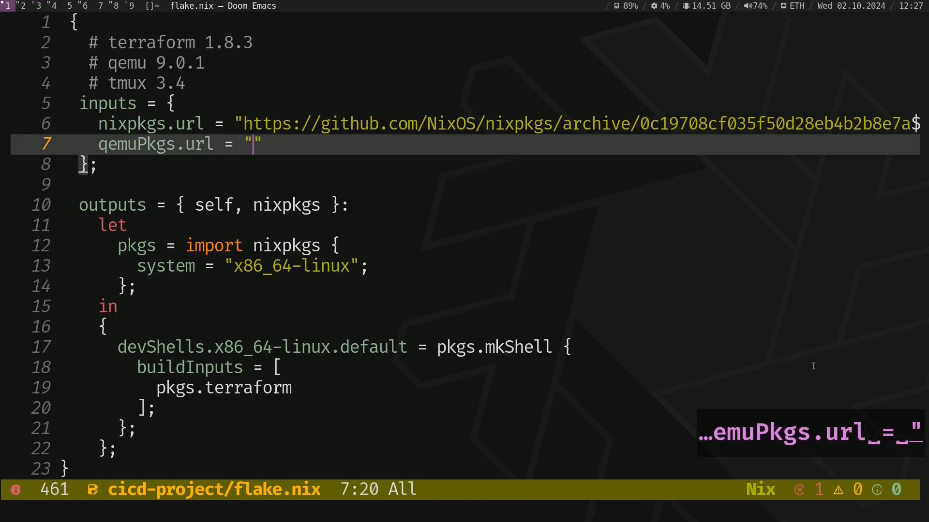
pyautogui.write('https://github.com/NixOS/nixpkgs/archive/05bbf675397d5366259409139039af8077d695ce.tar.gz')
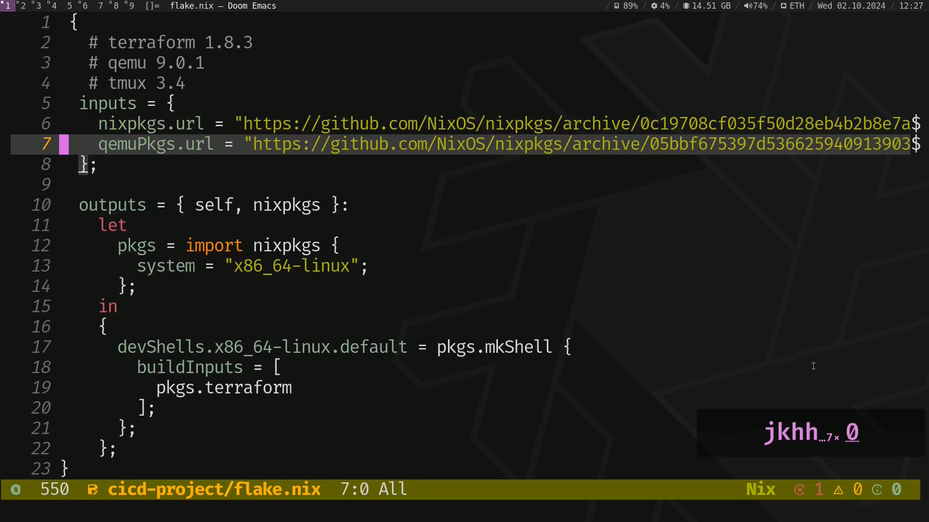
# Duplicate the pkgs import as a qemuPkgsLib binding that imports the qemuPkgs input.
pyautogui.press('j')
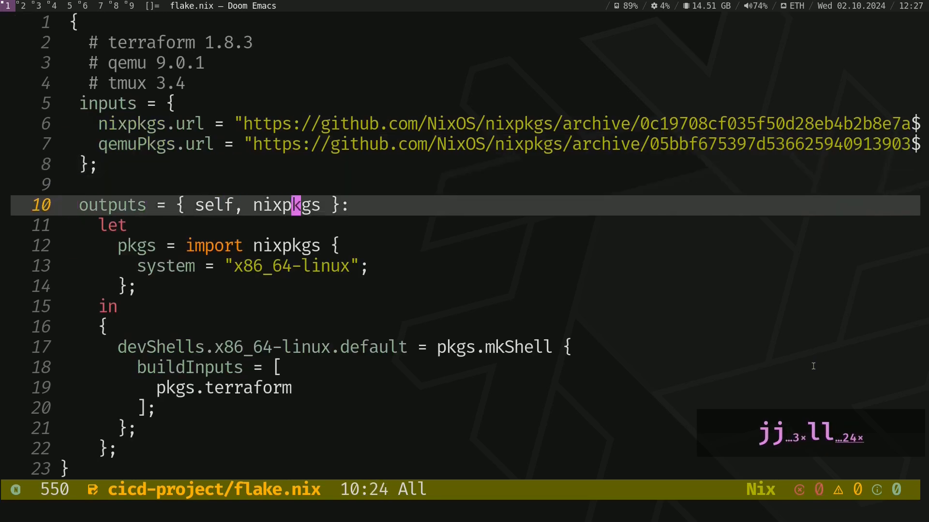
pyautogui.write(',')
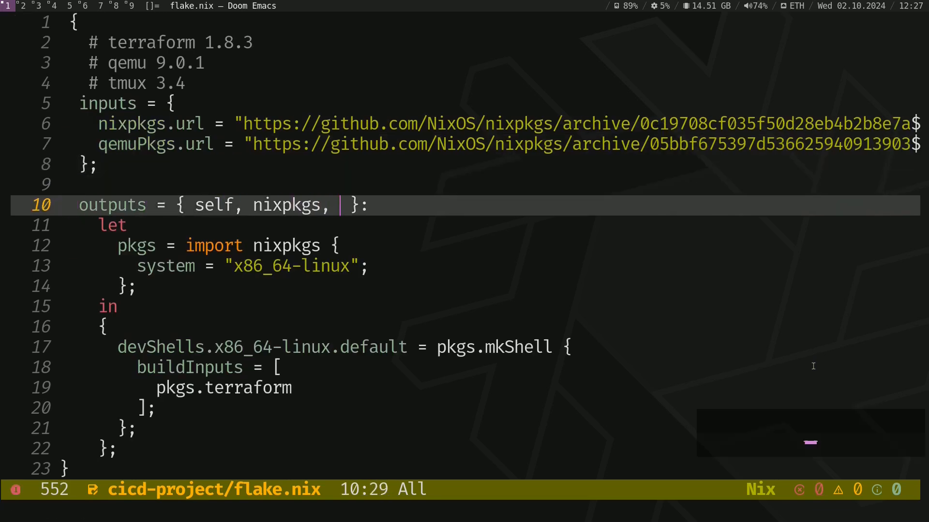
pyautogui.write('qemuPkgs')
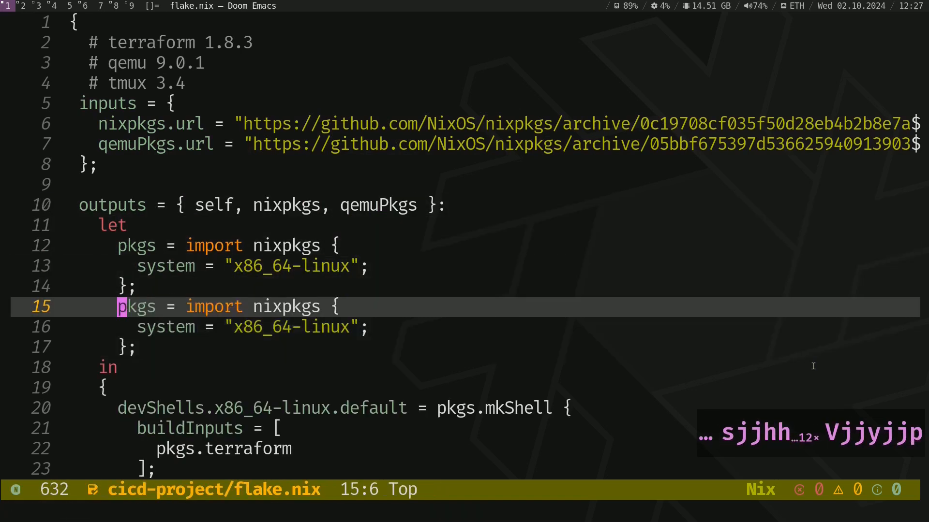
pyautogui.press('i')
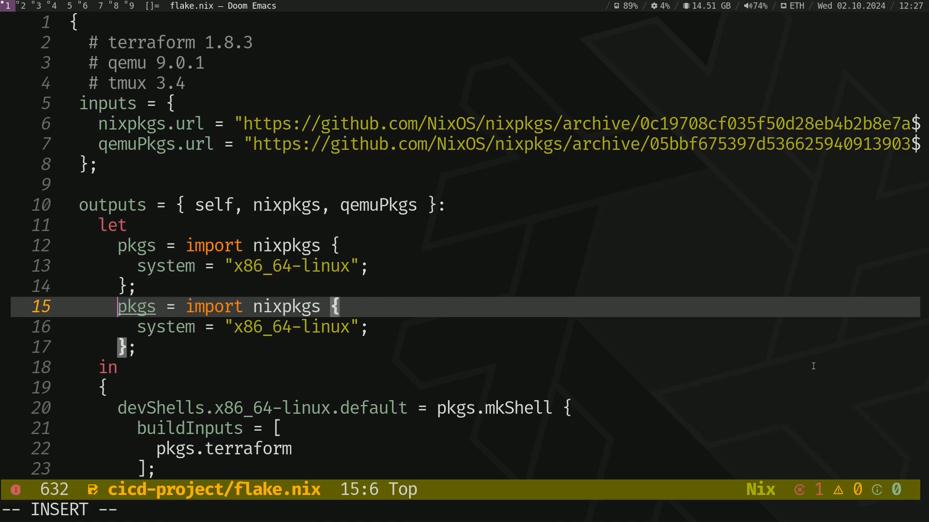
pyautogui.press('Escape')
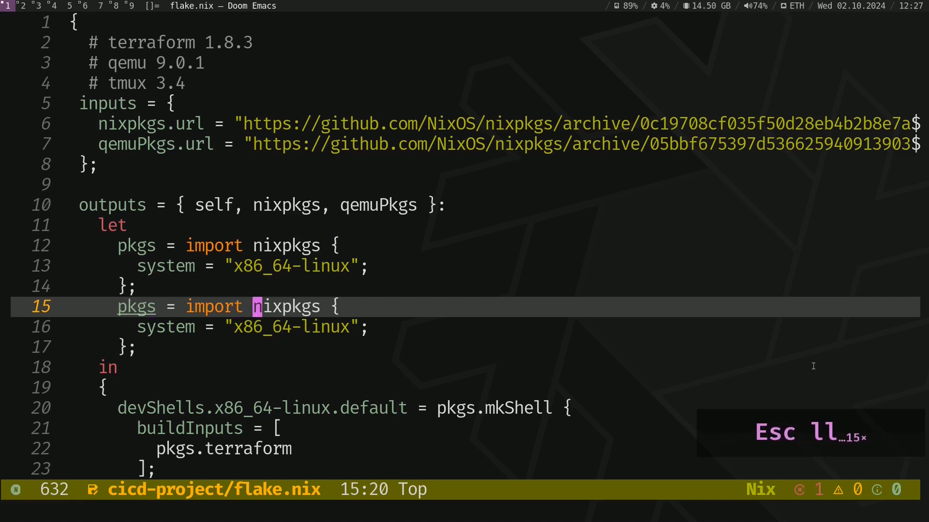
pyautogui.write('q')
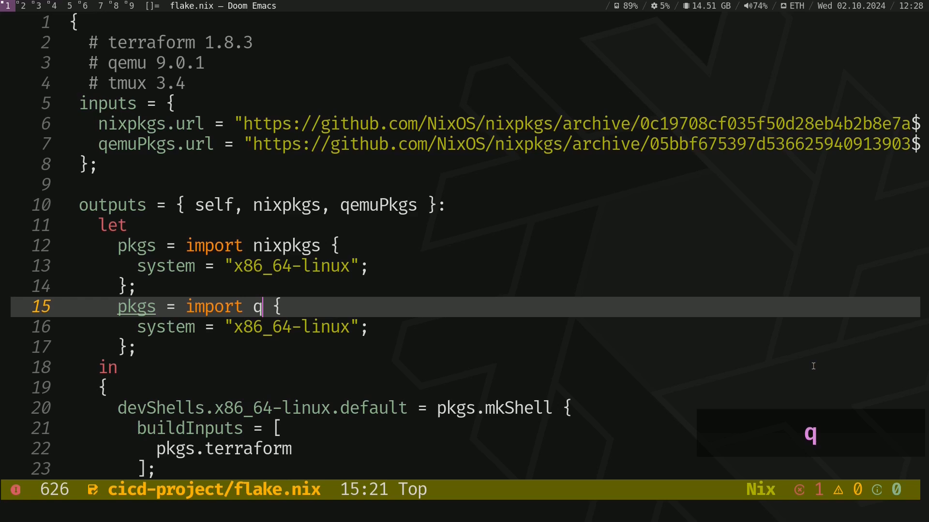
pyautogui.write('emuPkgs')
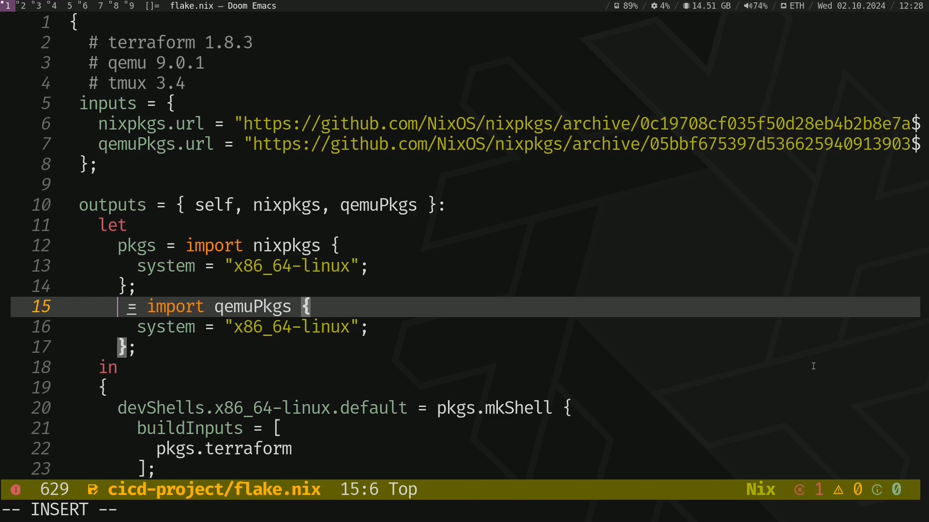
pyautogui.write('qemuP')
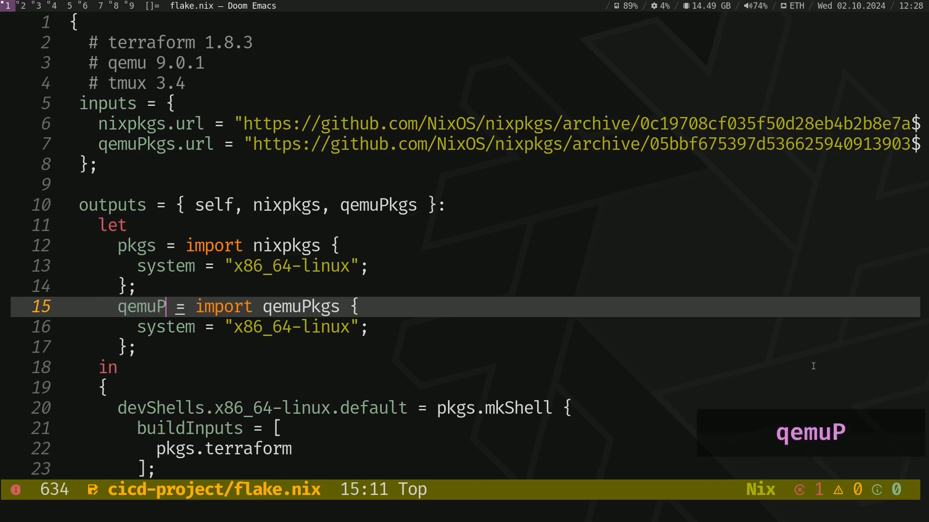
pyautogui.write('kgsLib')
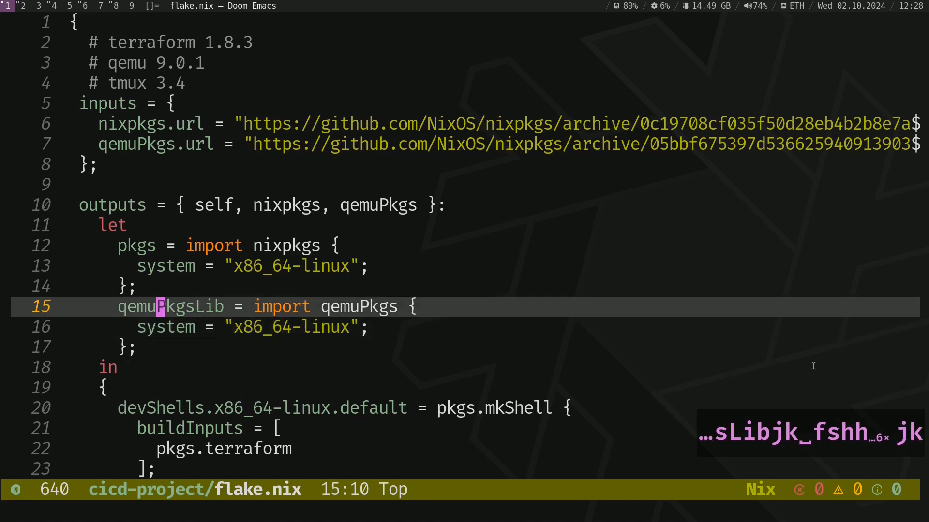
pyautogui.press('j')
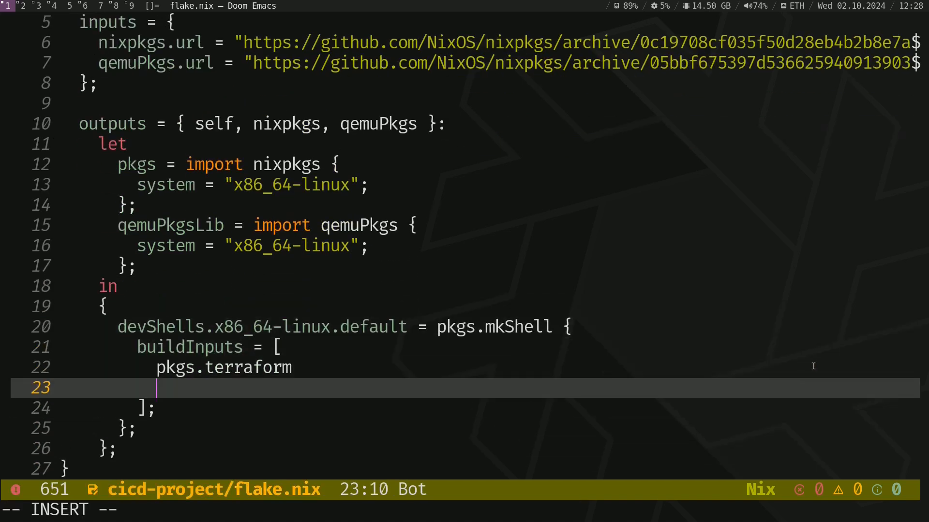
# Add qemuPkgsLib.qemu to the dev shell's buildInputs.
pyautogui.write('qemuPkgs')
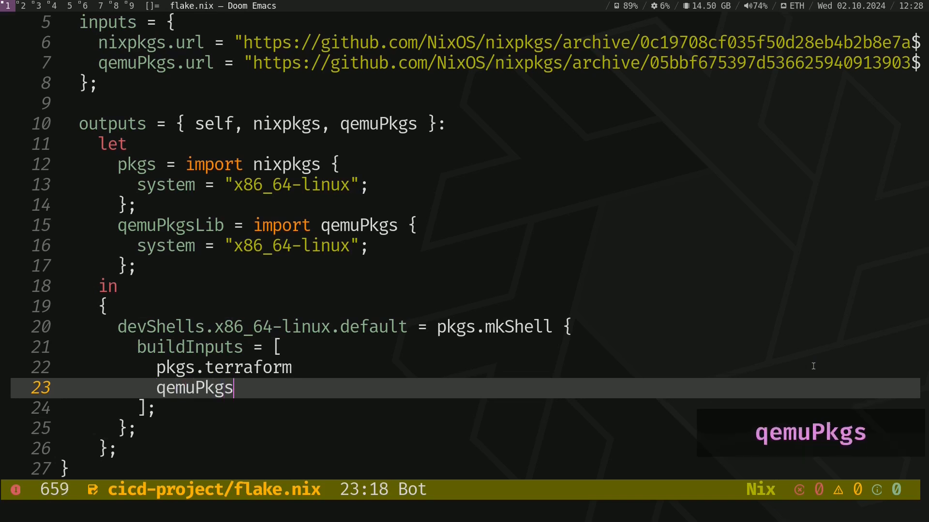
pyautogui.write('Lib.')
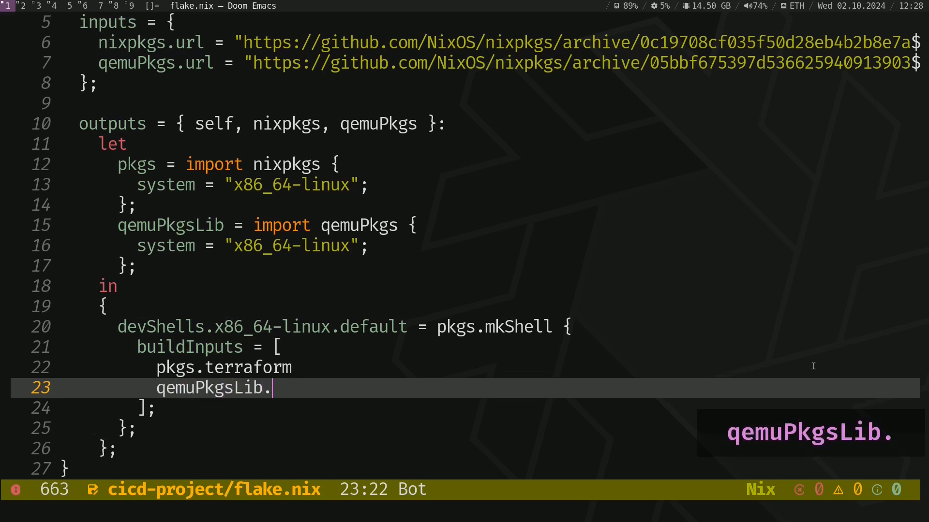
pyautogui.write('qemu')
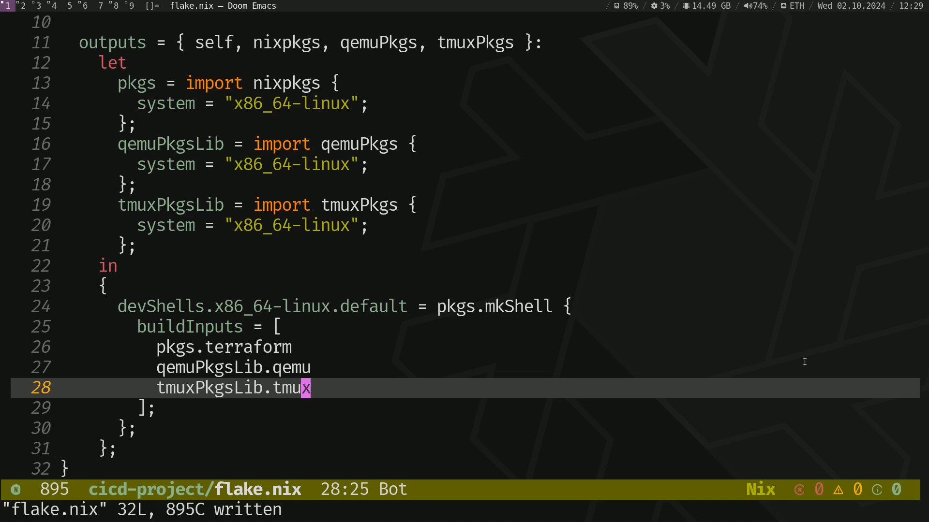
# Add config.allowUnfree = true; to the main nixpkgs import.
pyautogui.press('k')
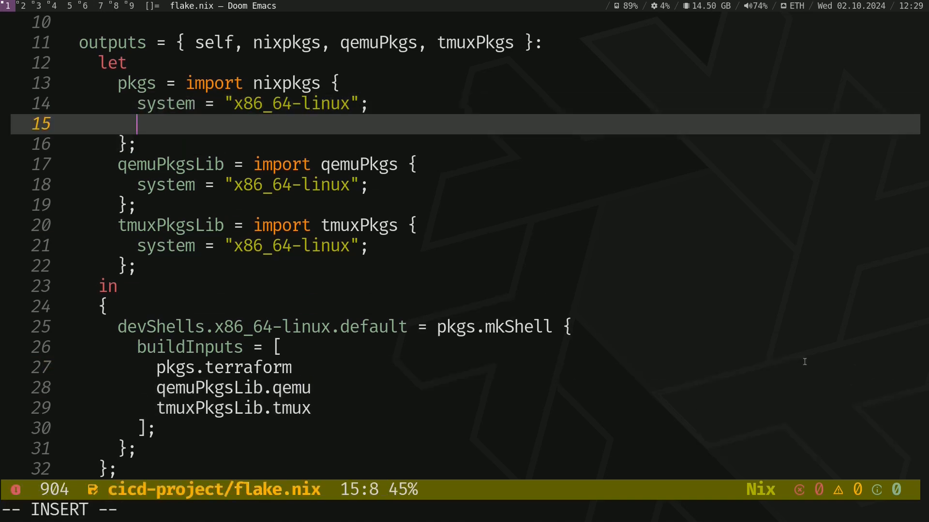
pyautogui.write('config.al')
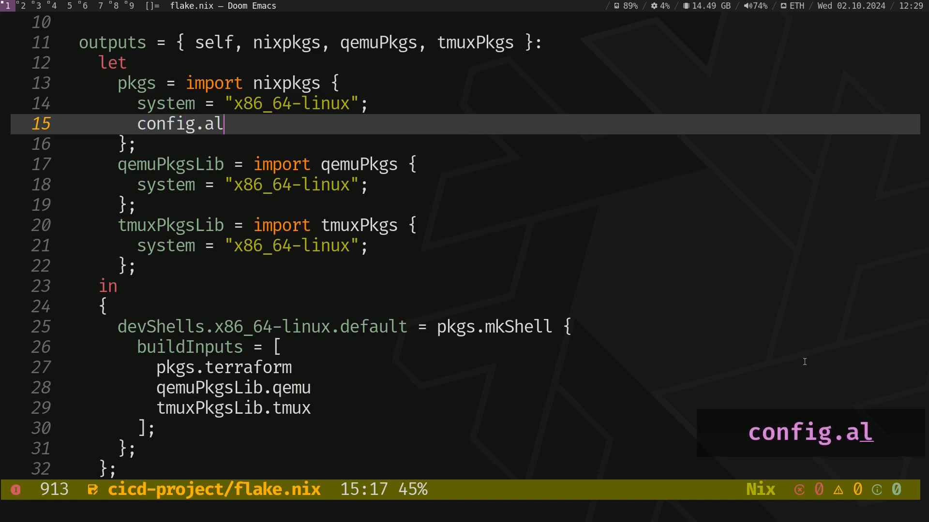
pyautogui.write('lowUnfr')
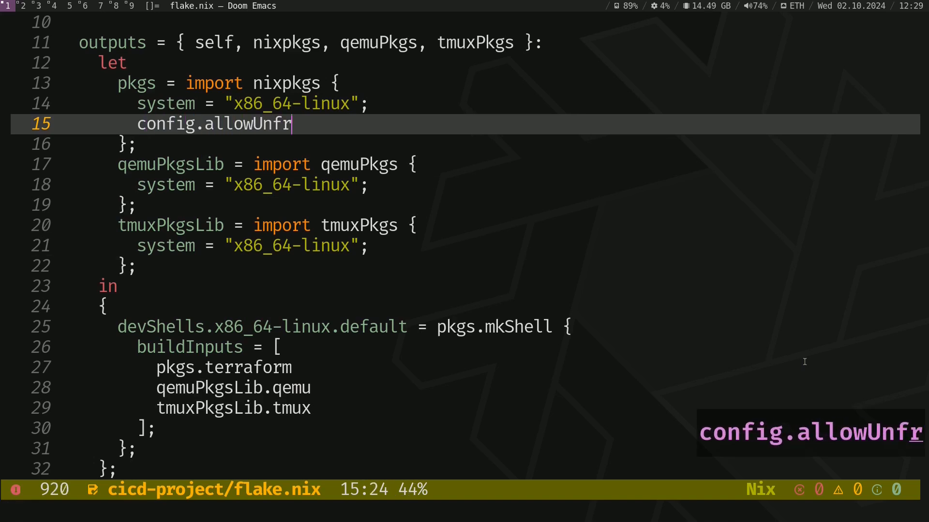
pyautogui.write('ee = true;')
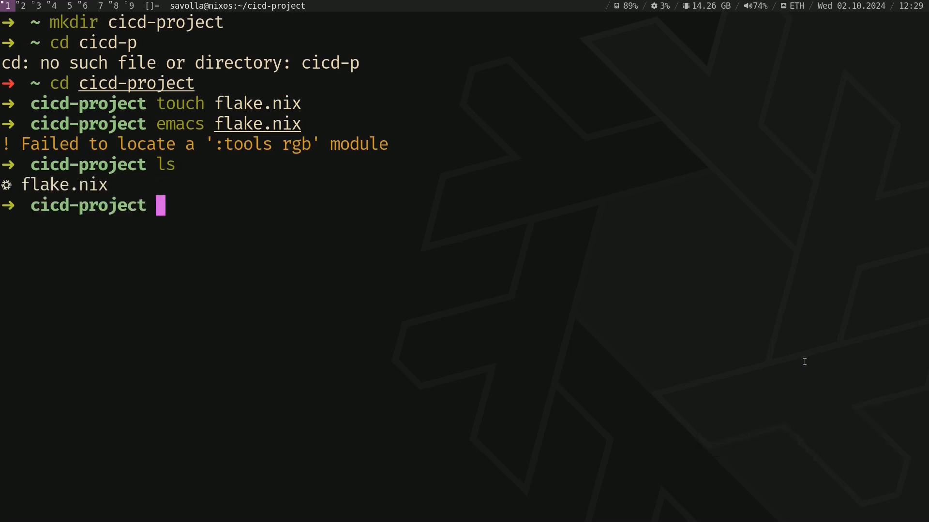
# Enter the dev shell with nix develop -c $SHELL and start checking terraform.
pyautogui.write('nix develop -c $SHELL')
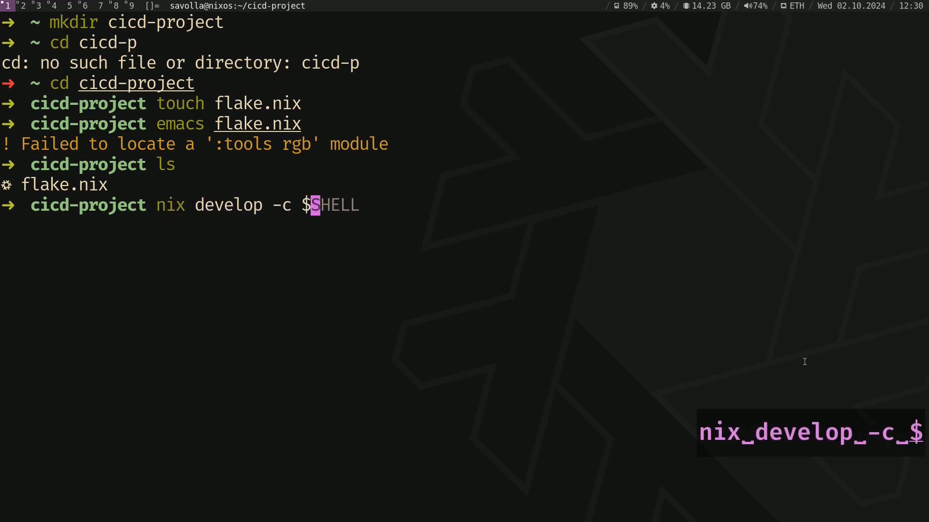
pyautogui.press('Return')
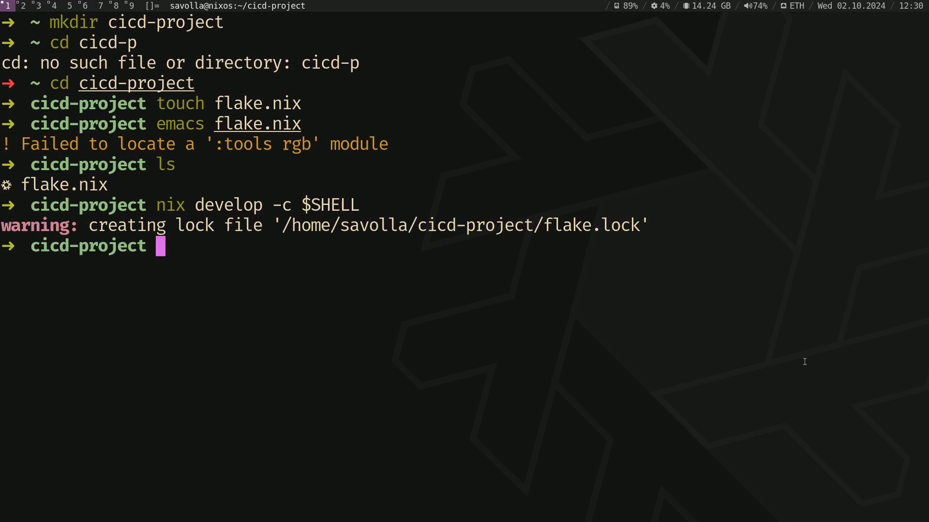
pyautogui.write('terraform -v')
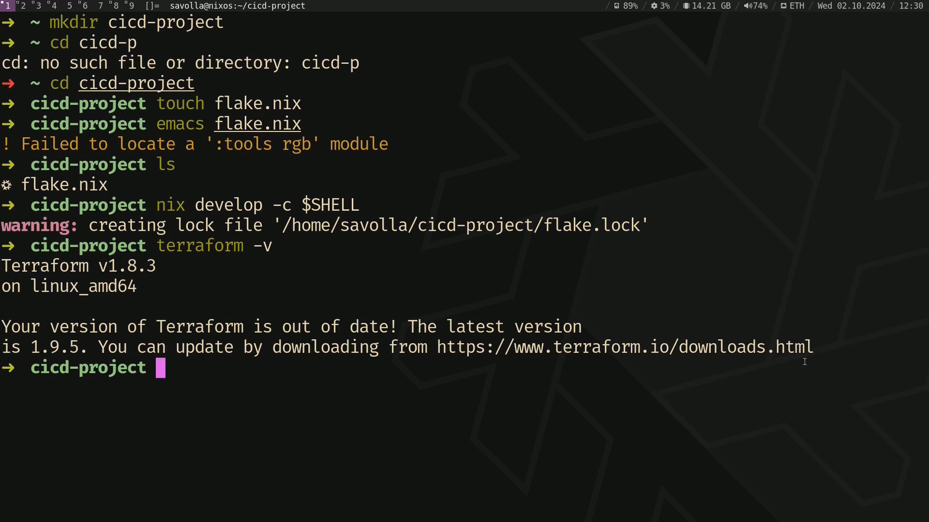
# Verify qemu-system-x86_64 --version reports QEMU 9.0.1 inside the dev shell.
pyautogui.doubleClick(131, 266)
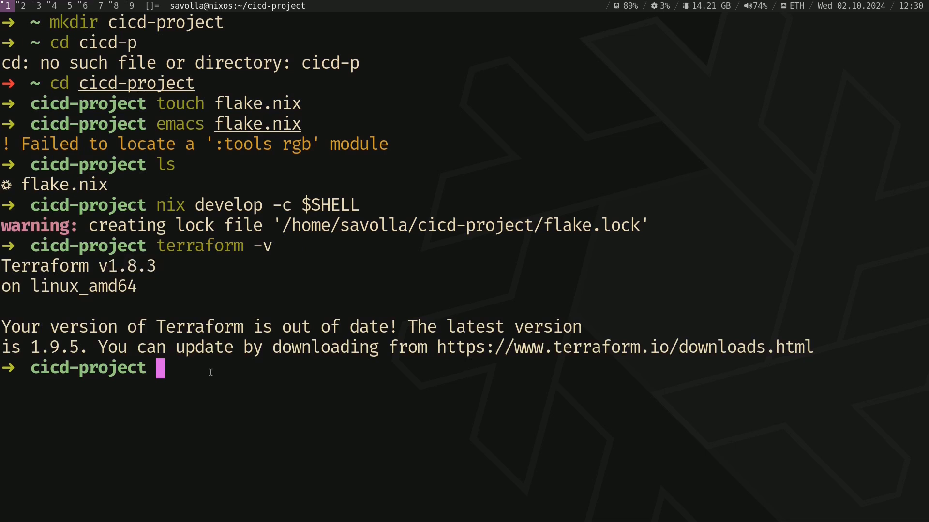
pyautogui.write('qemu-sy')
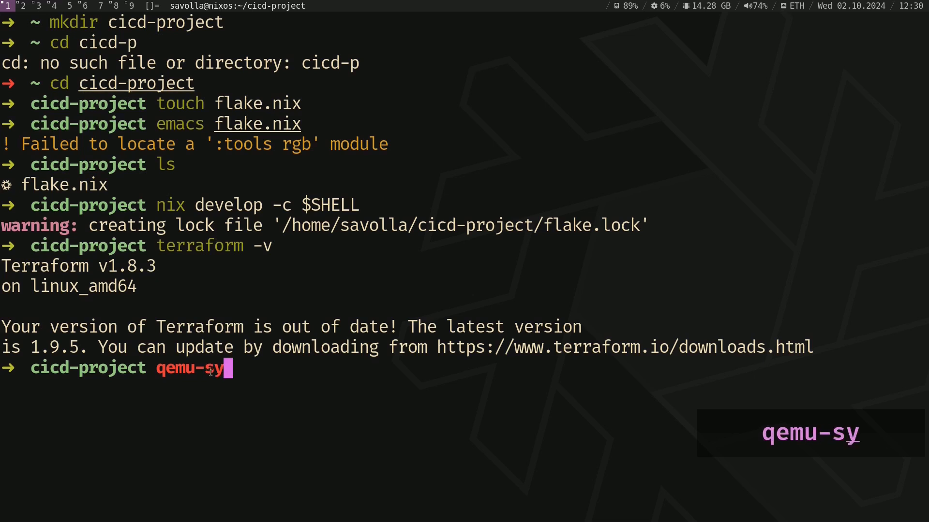
pyautogui.write('stem-x8')
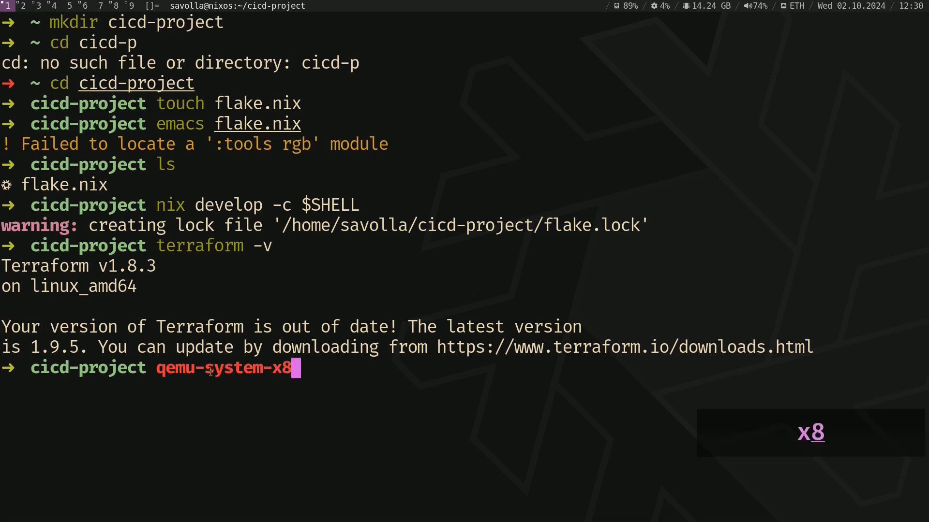
pyautogui.write('6')
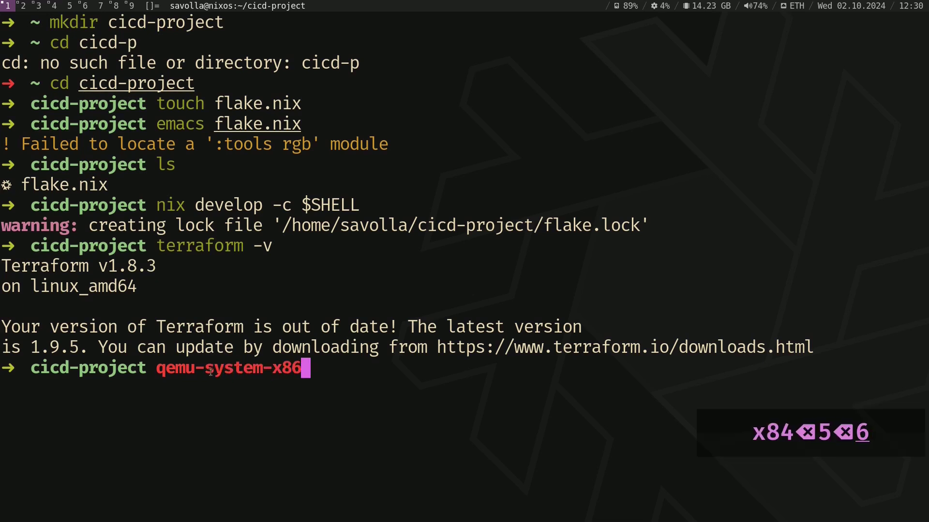
pyautogui.write('_64 --')
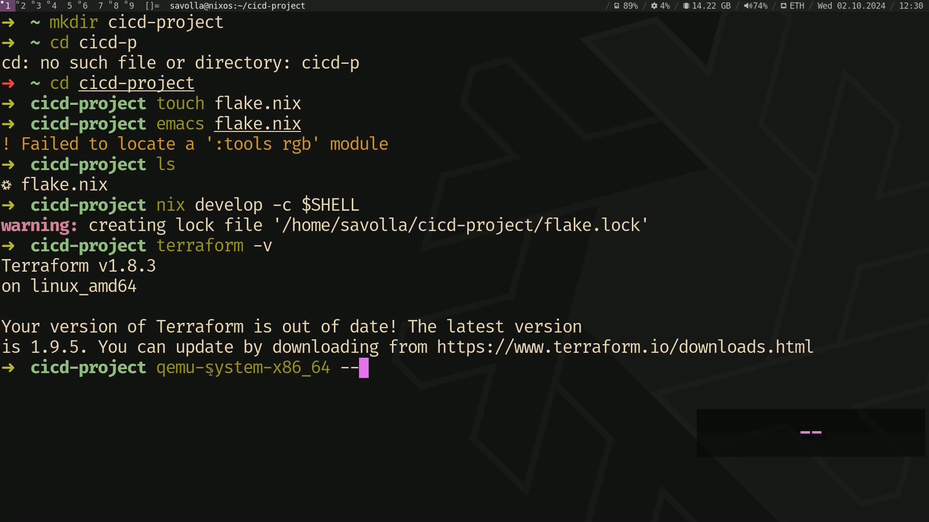
pyautogui.write('version')
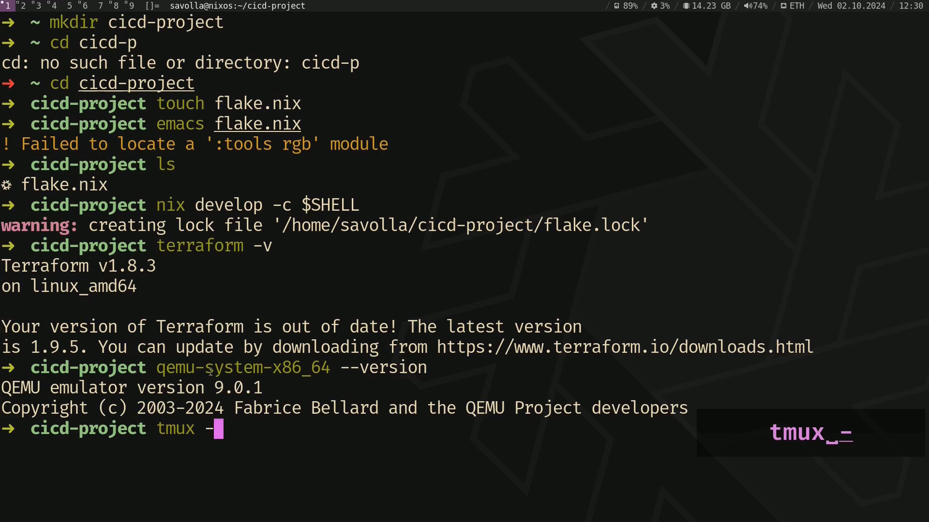
pyautogui.press('Return')
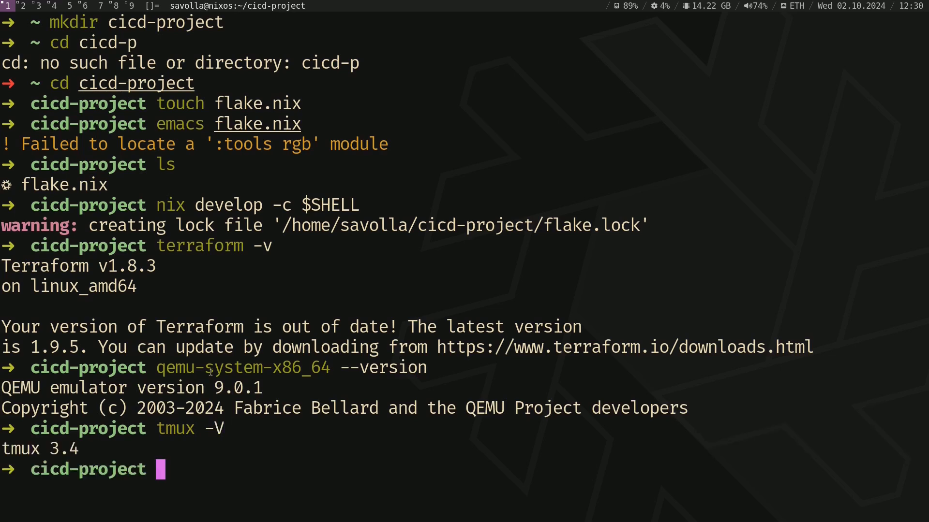